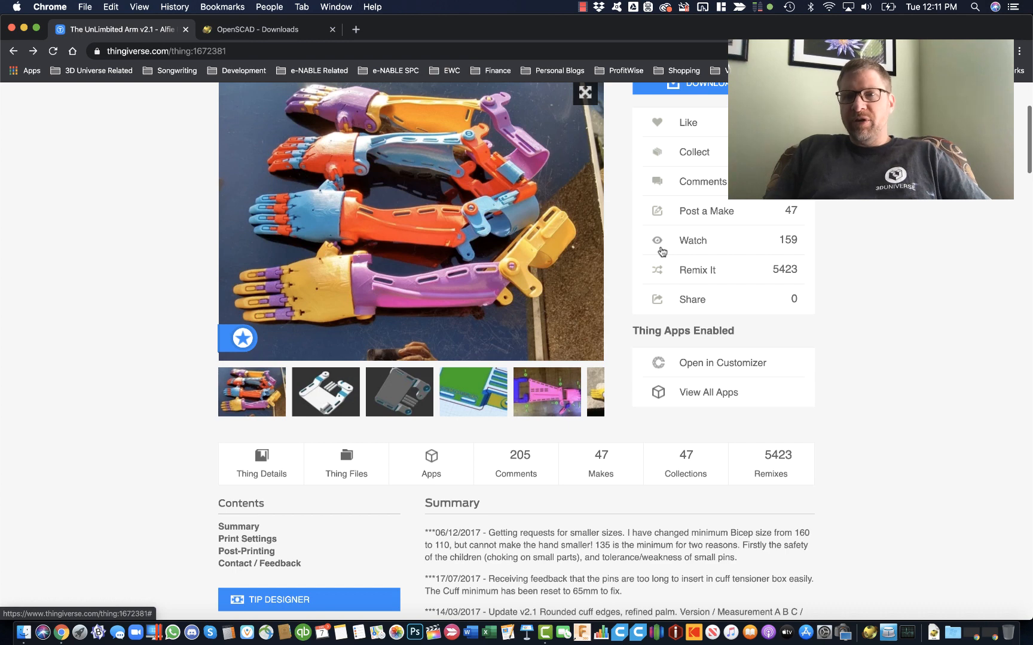
mouse_move(889, 243)
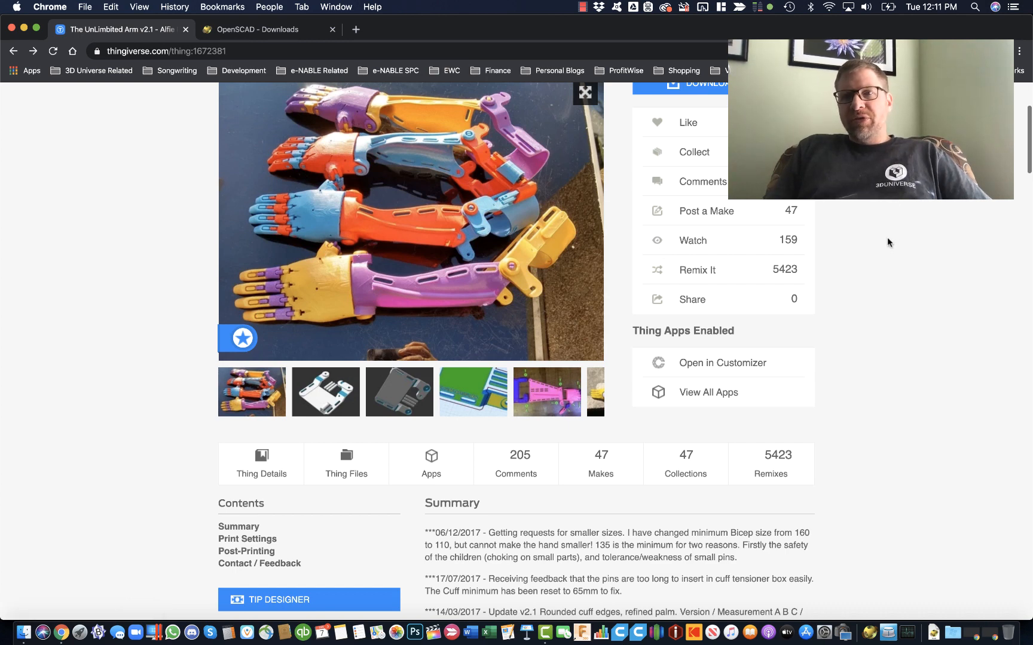
Browse the OpenSCAD 2019.05 download options for macOS, Windows and Linux.
scroll("up", 3)
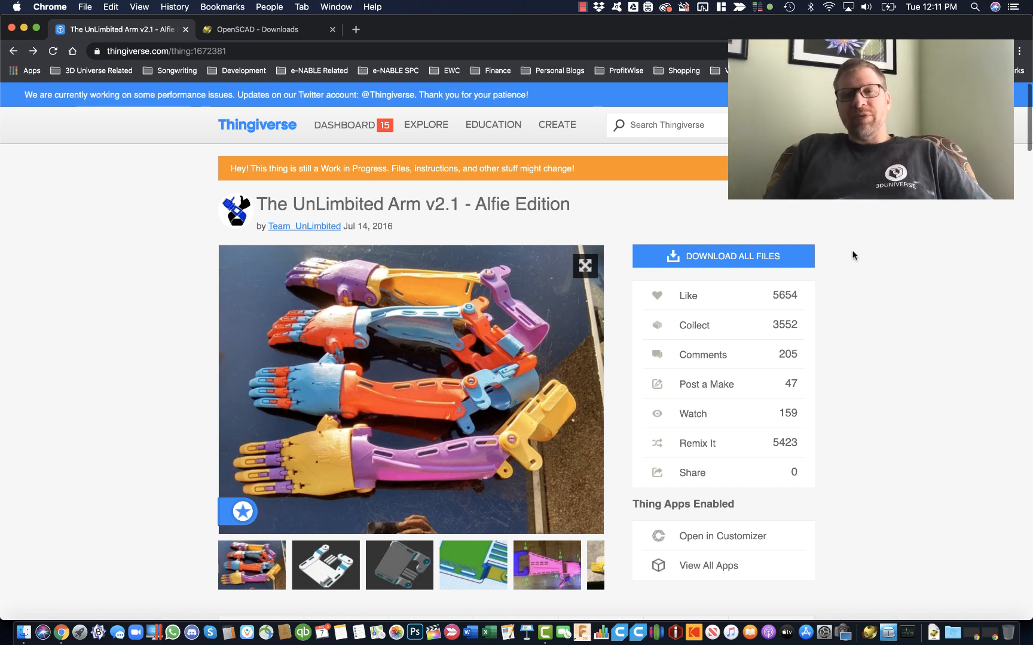
scroll("down", 3)
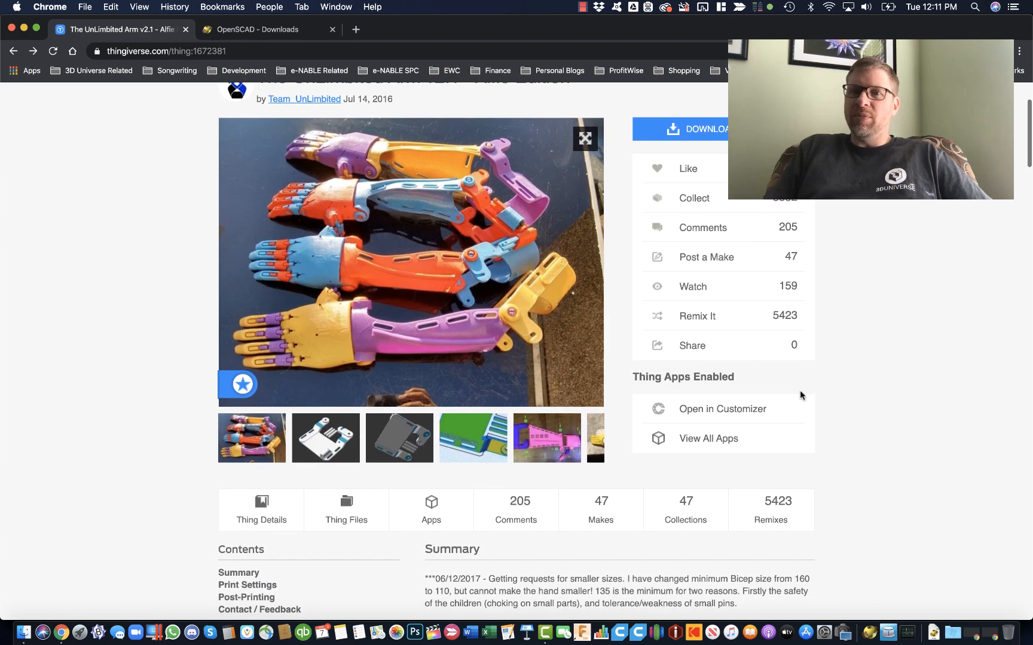
mouse_move(731, 408)
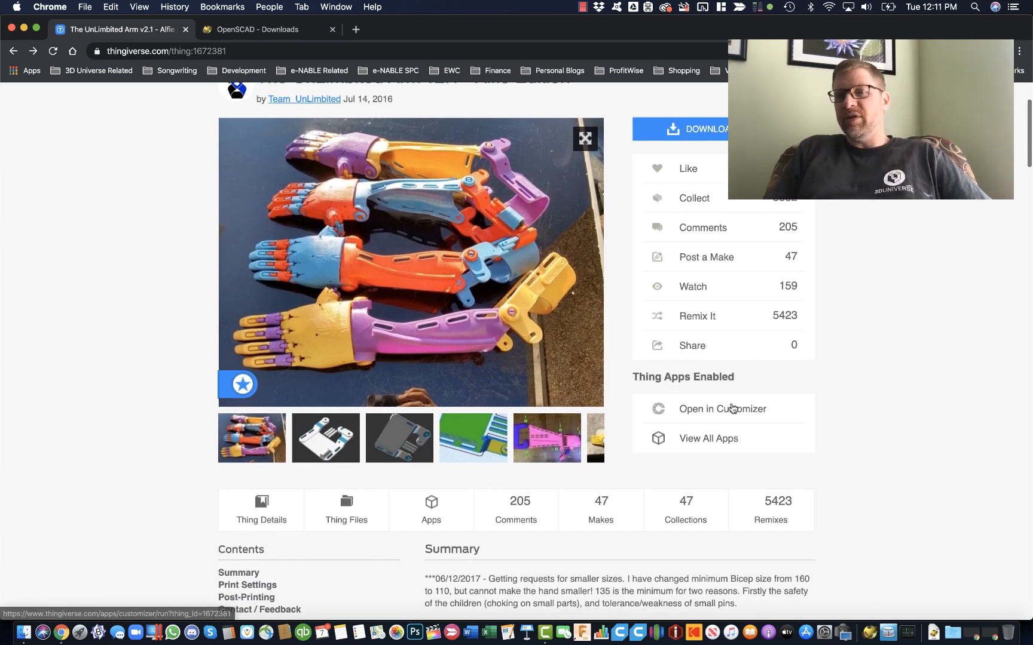
mouse_move(722, 409)
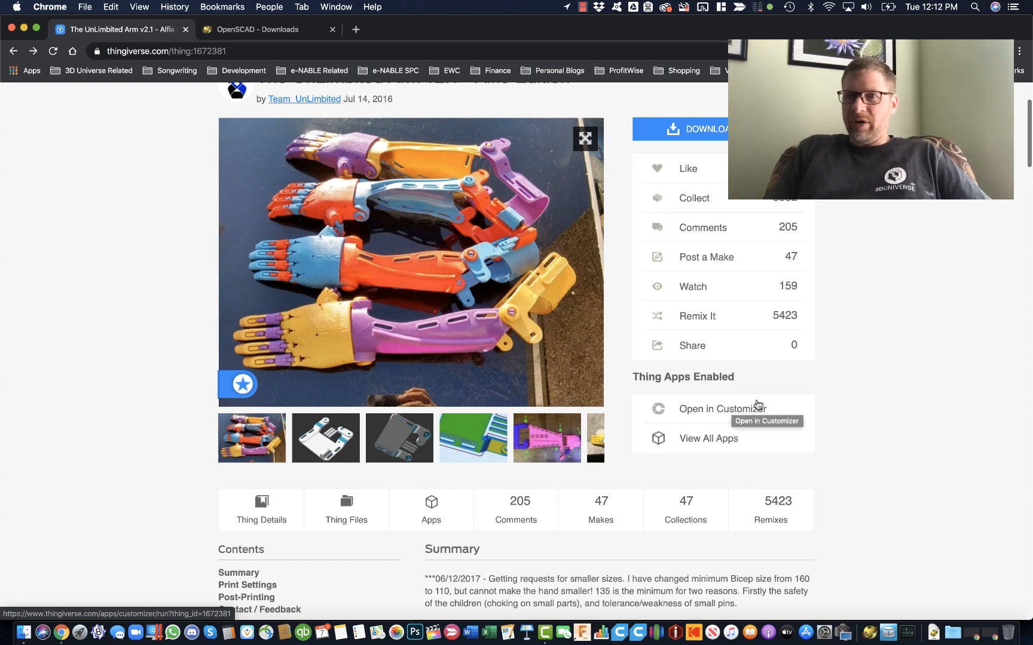
mouse_move(918, 248)
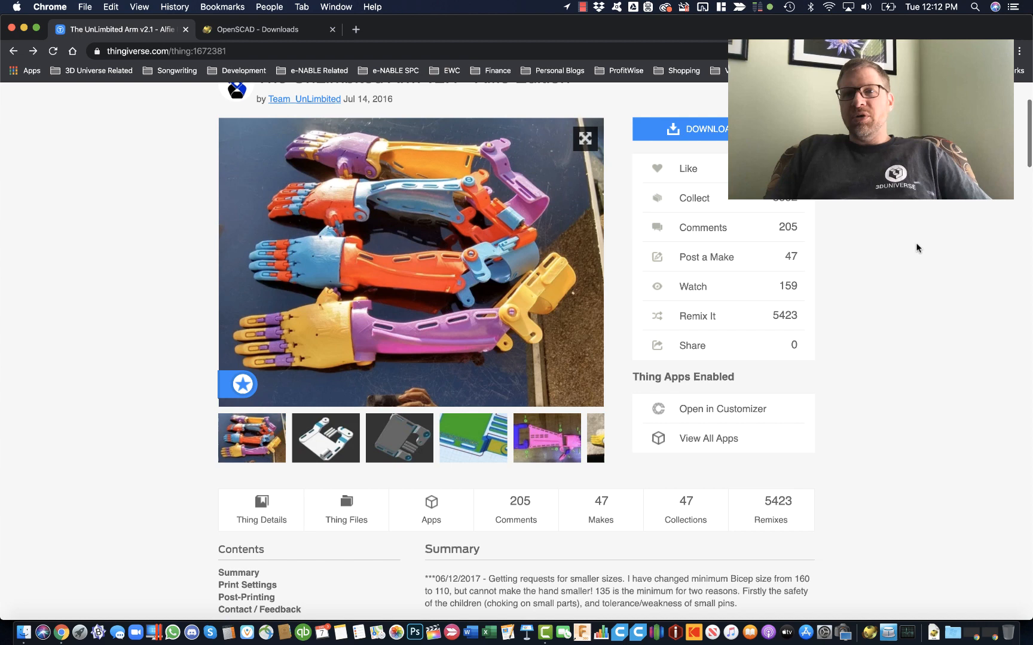
scroll("up", 3)
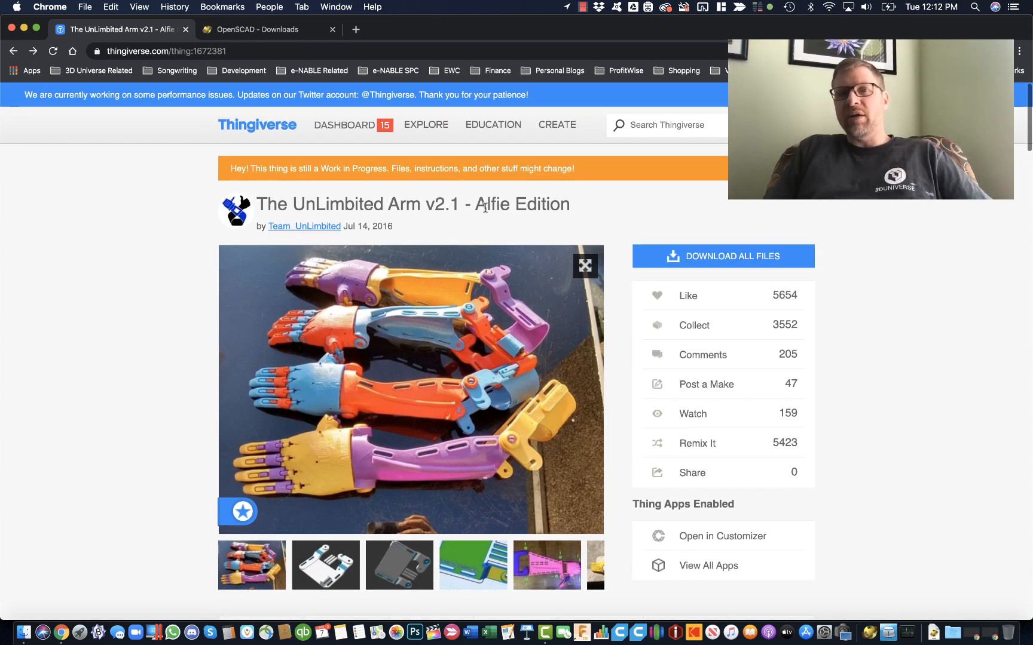
scroll("down", 3)
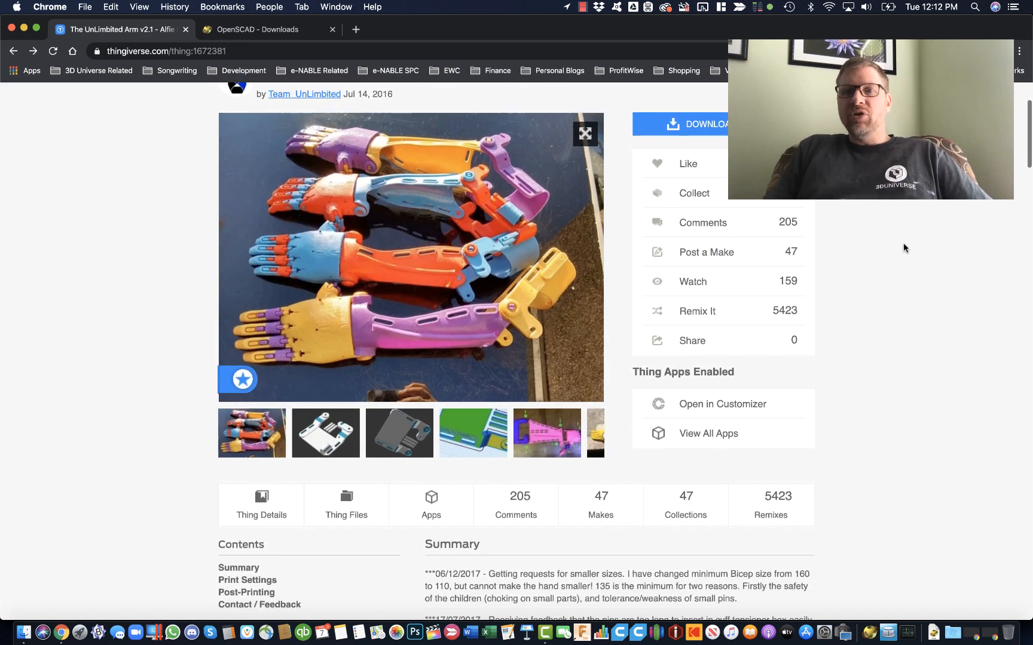
scroll("down", 3)
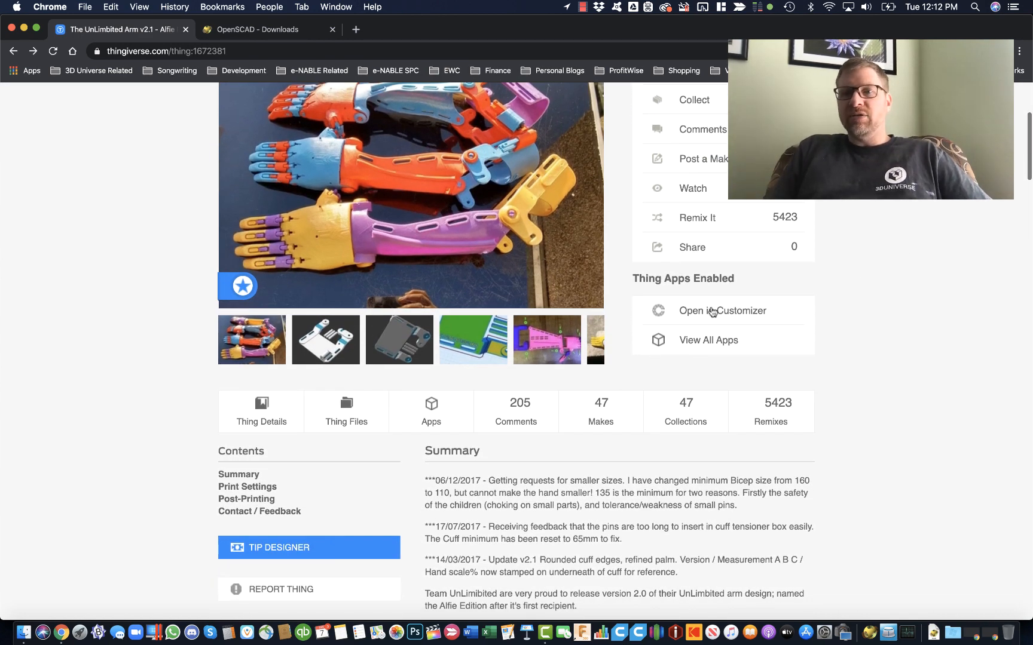
mouse_move(792, 363)
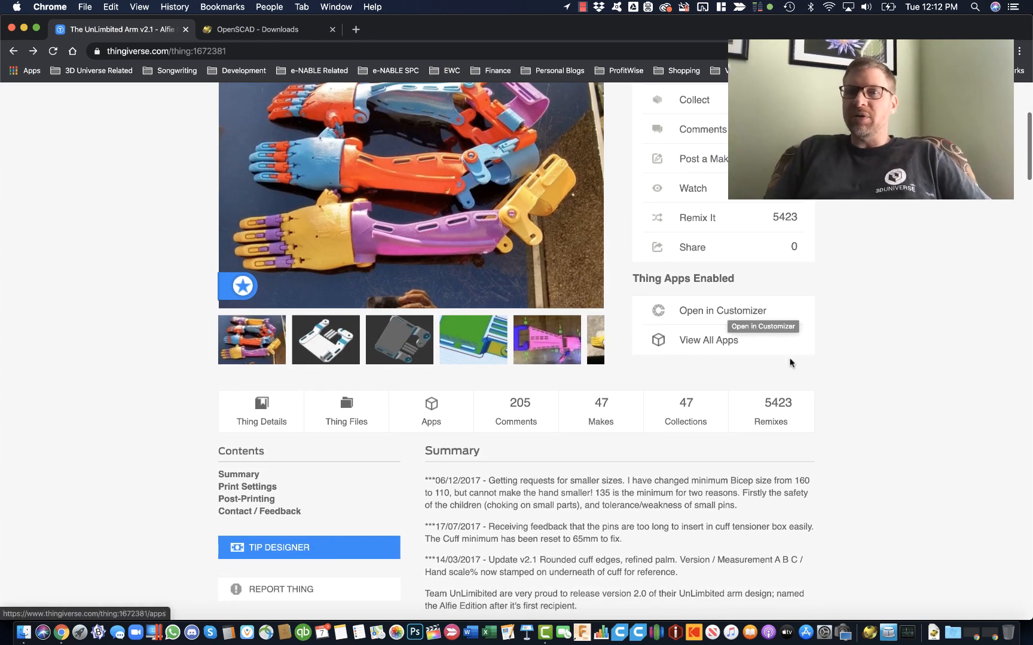
mouse_move(839, 382)
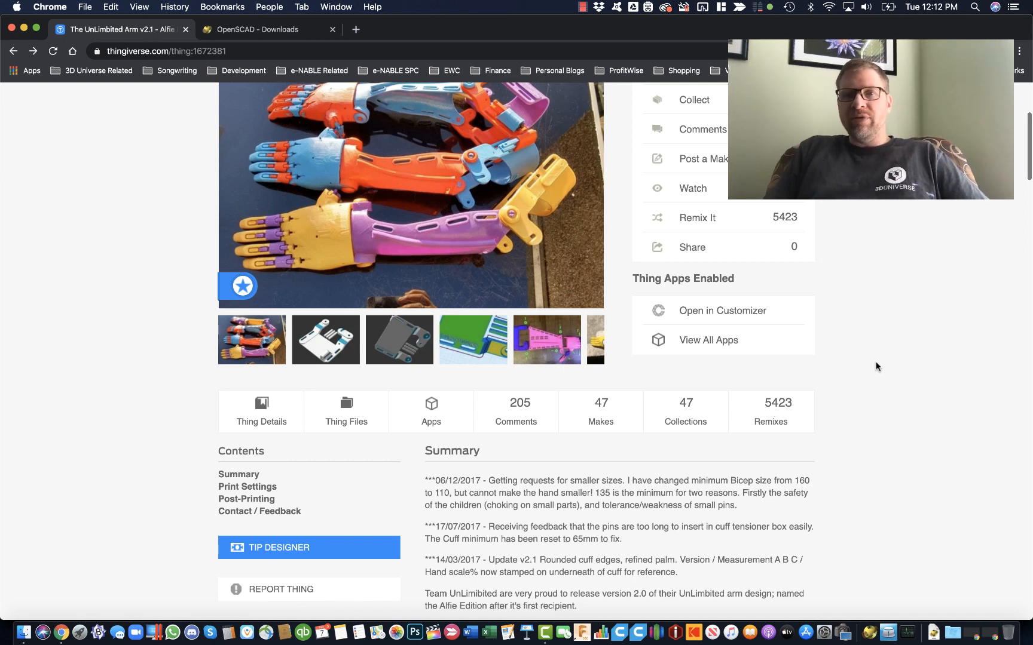
scroll("up", 3)
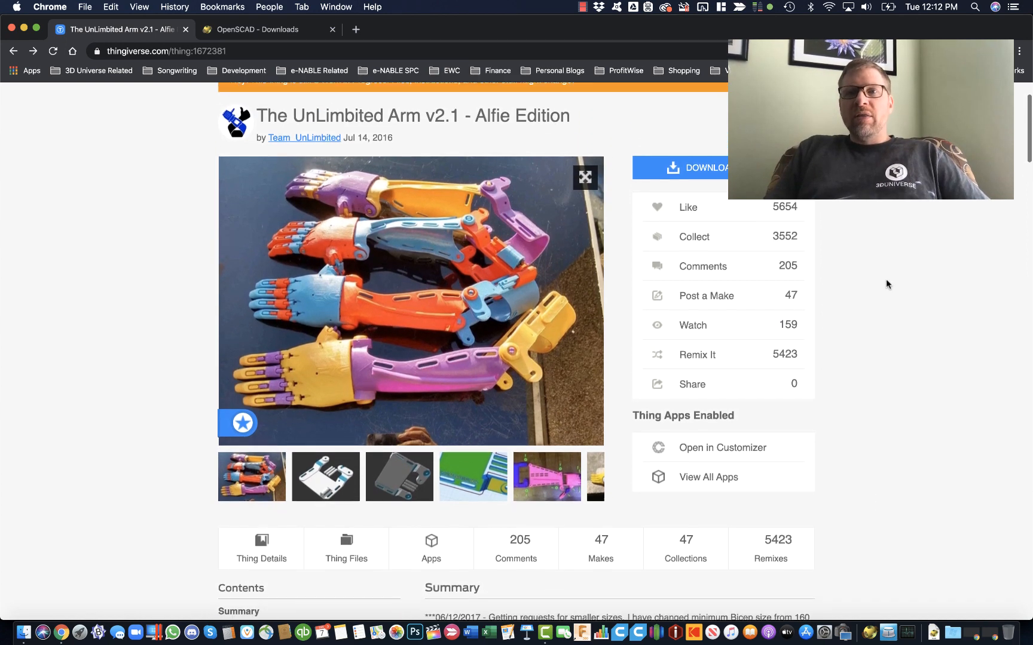
scroll("up", 3)
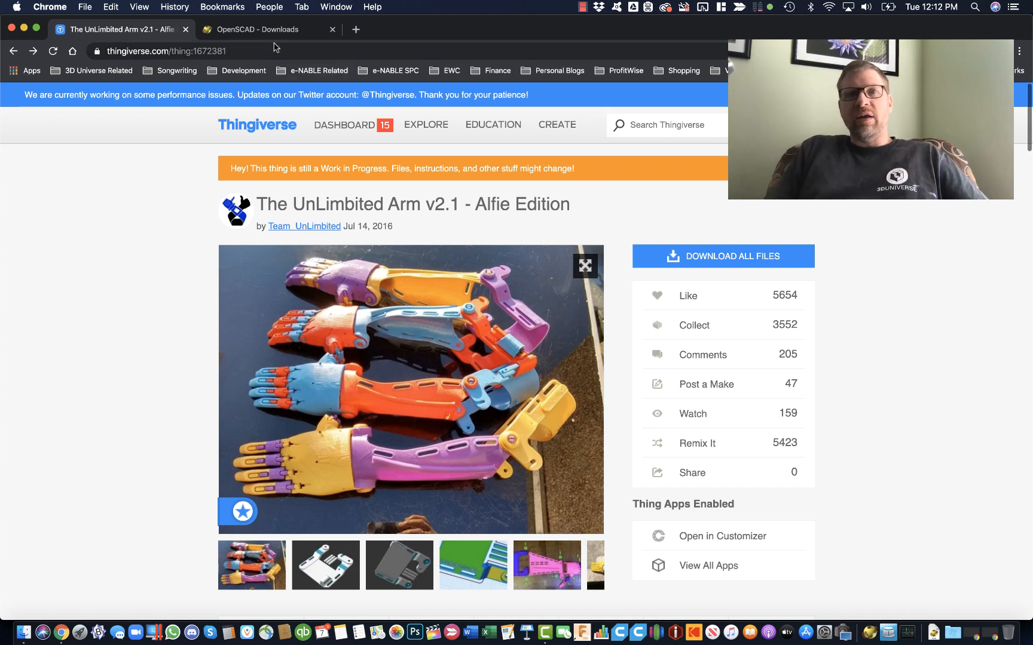
left_click(263, 29)
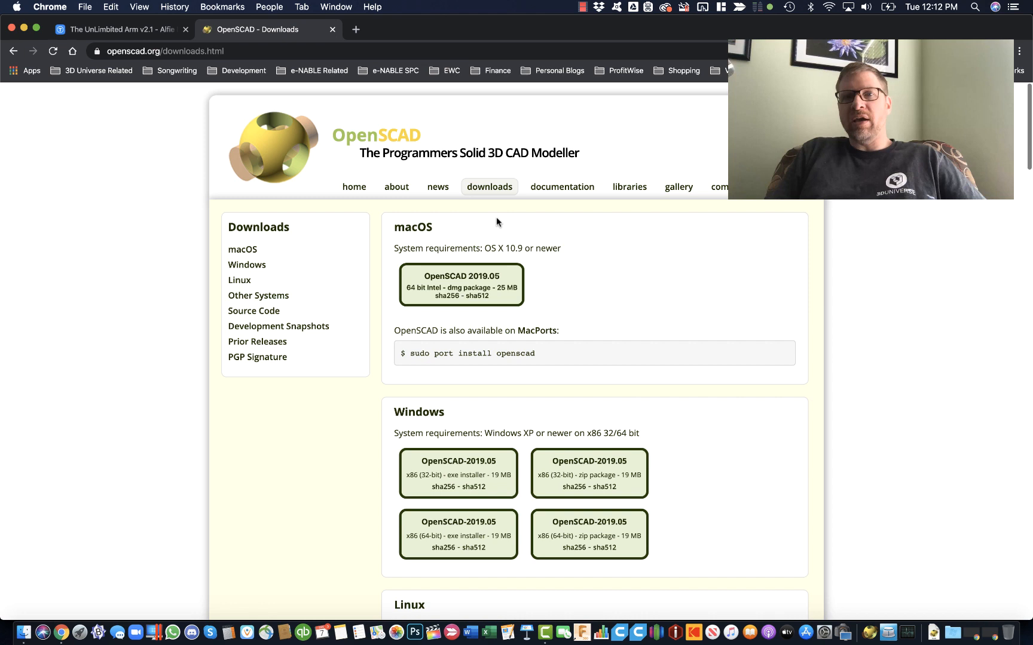
mouse_move(512, 226)
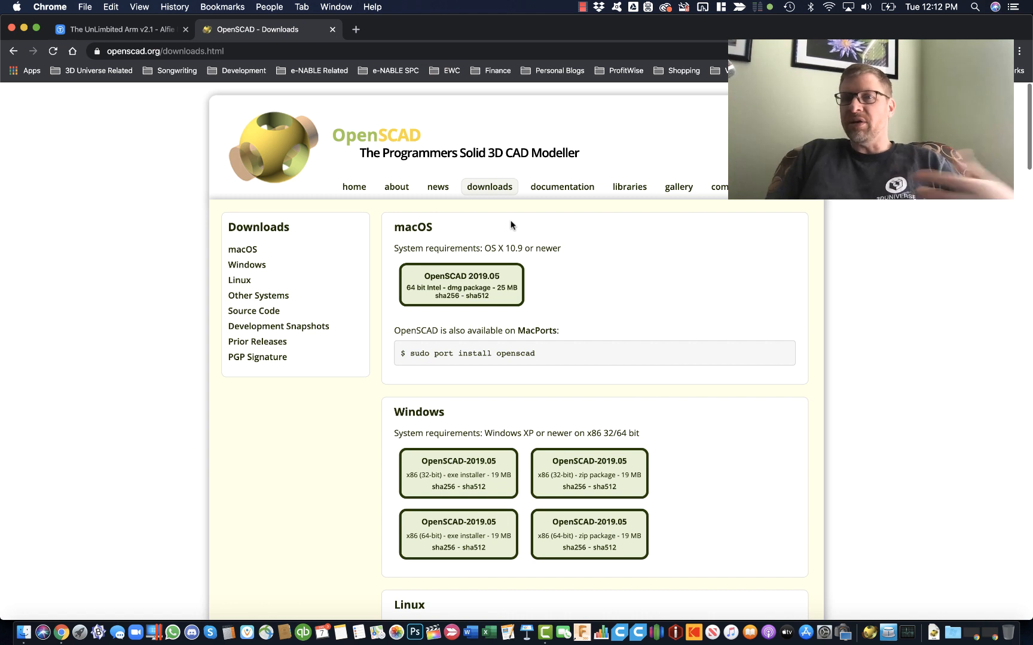
mouse_move(189, 110)
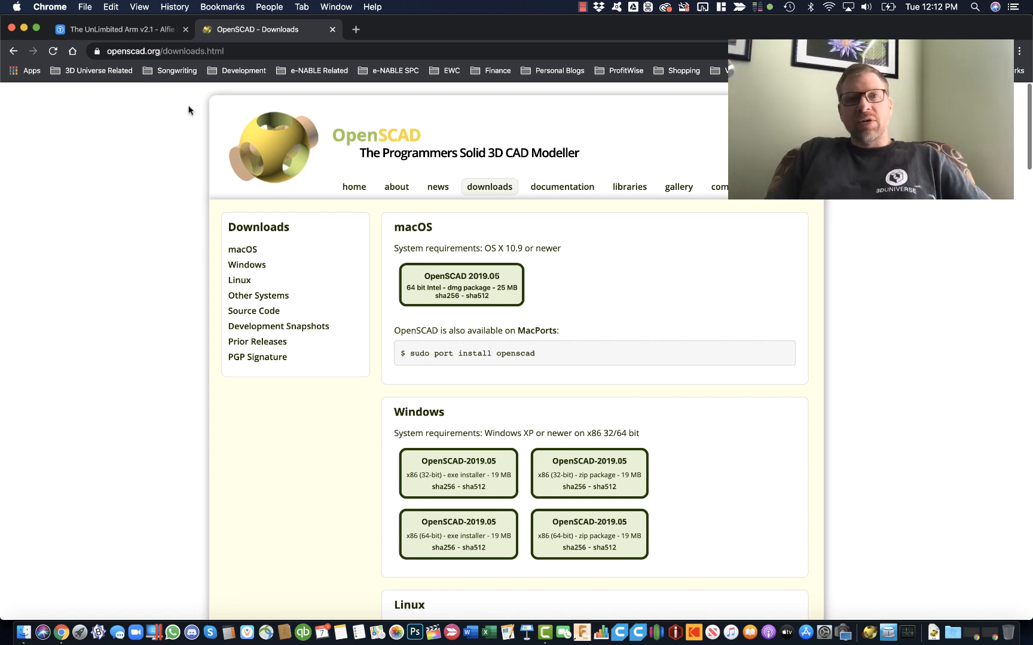
mouse_move(157, 112)
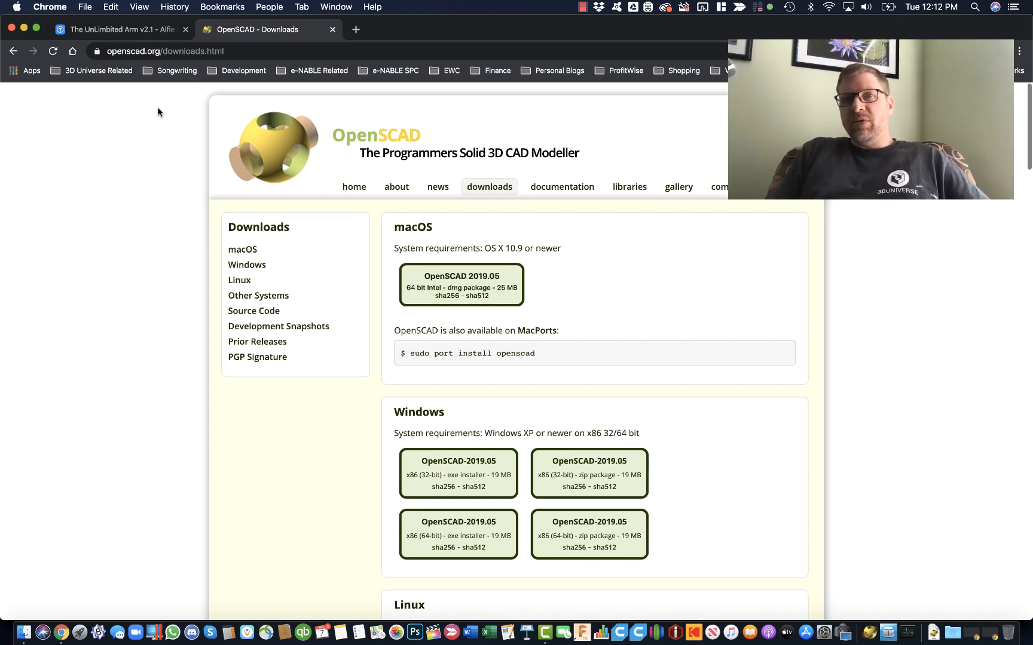
mouse_move(151, 125)
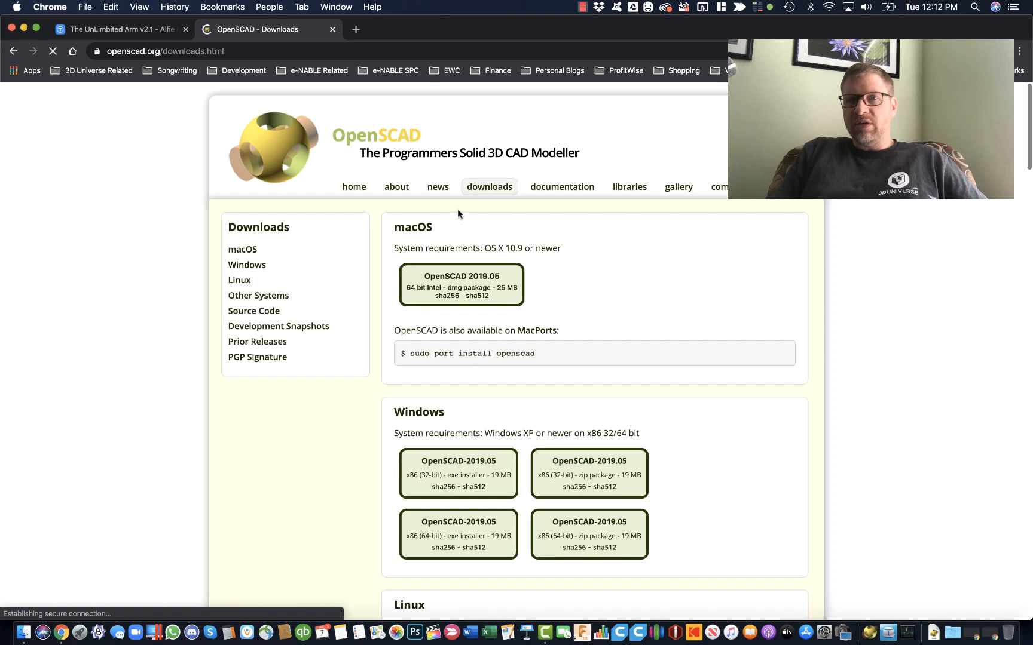
scroll("down", 3)
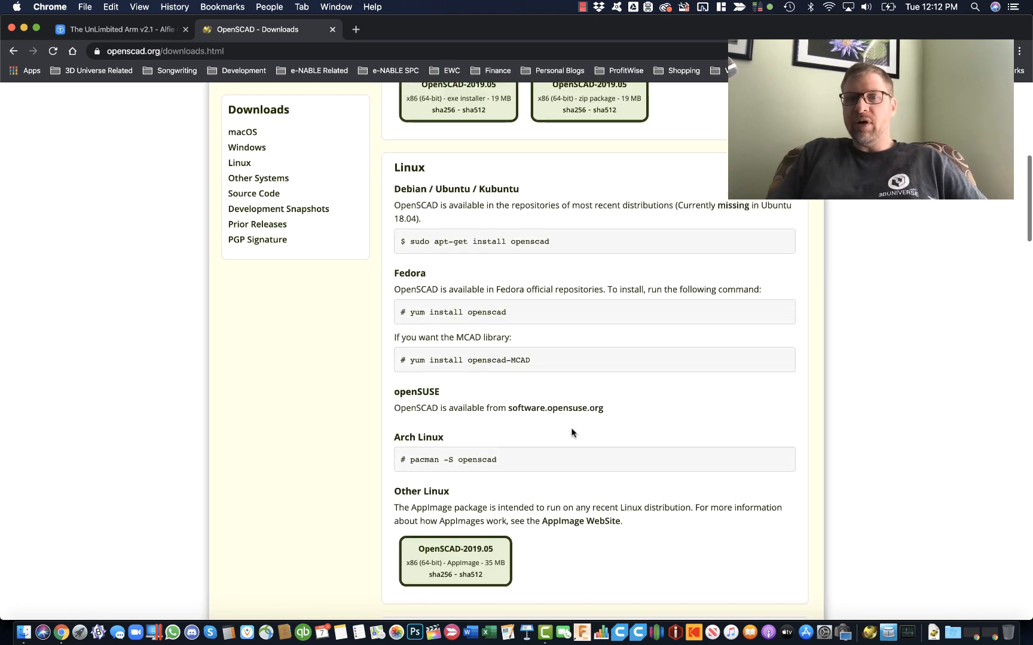
scroll("up", 3)
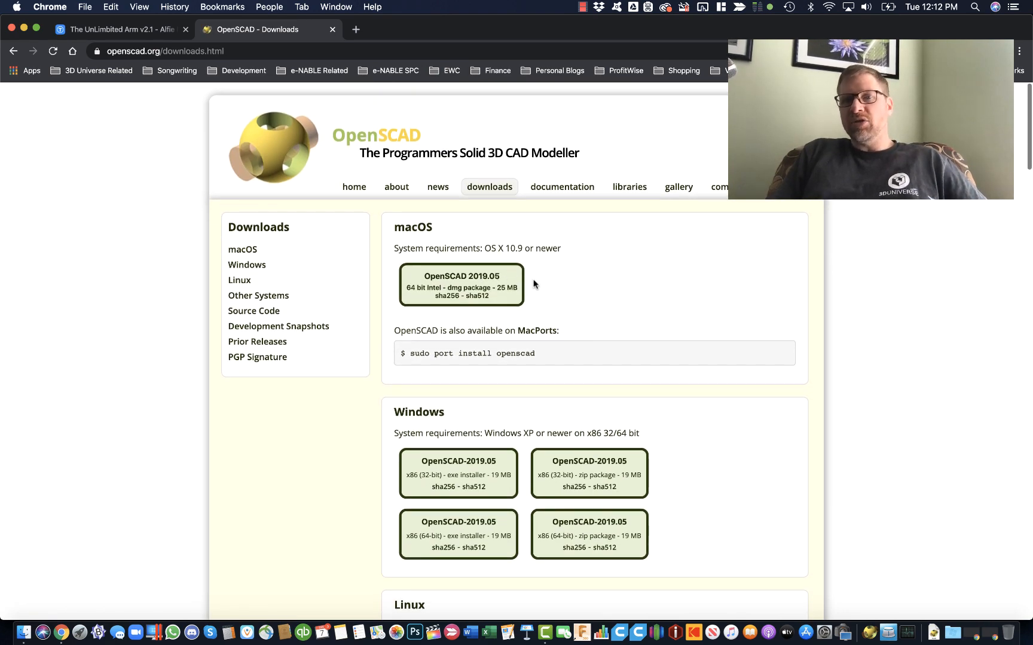
mouse_move(583, 337)
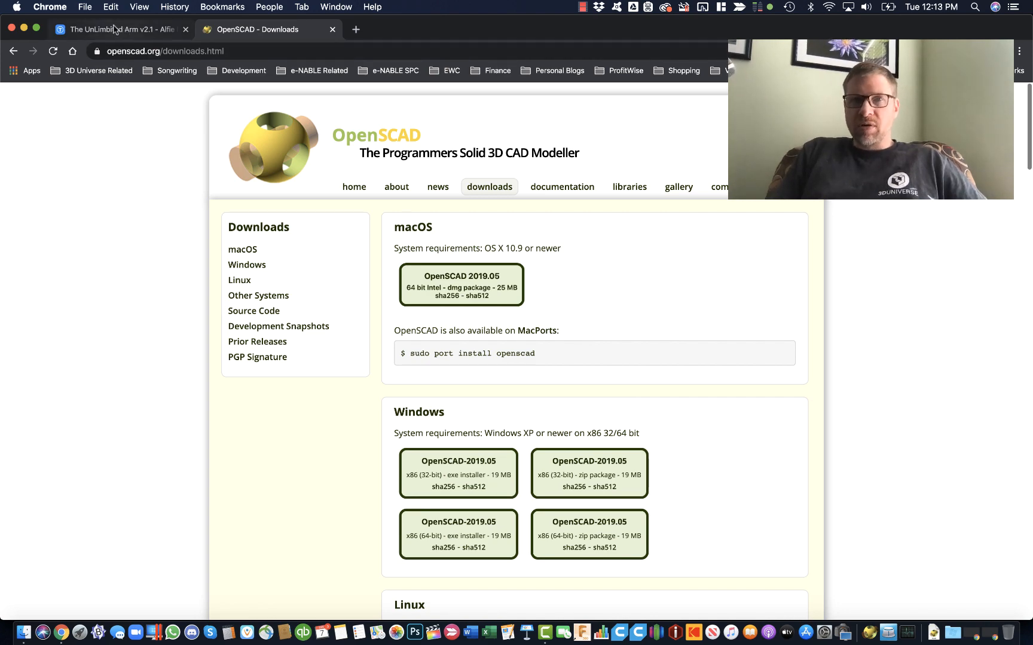
Return to the UnLimbited Arm v2.1 – Alfie Edition page and show its Thing Files.
left_click(116, 29)
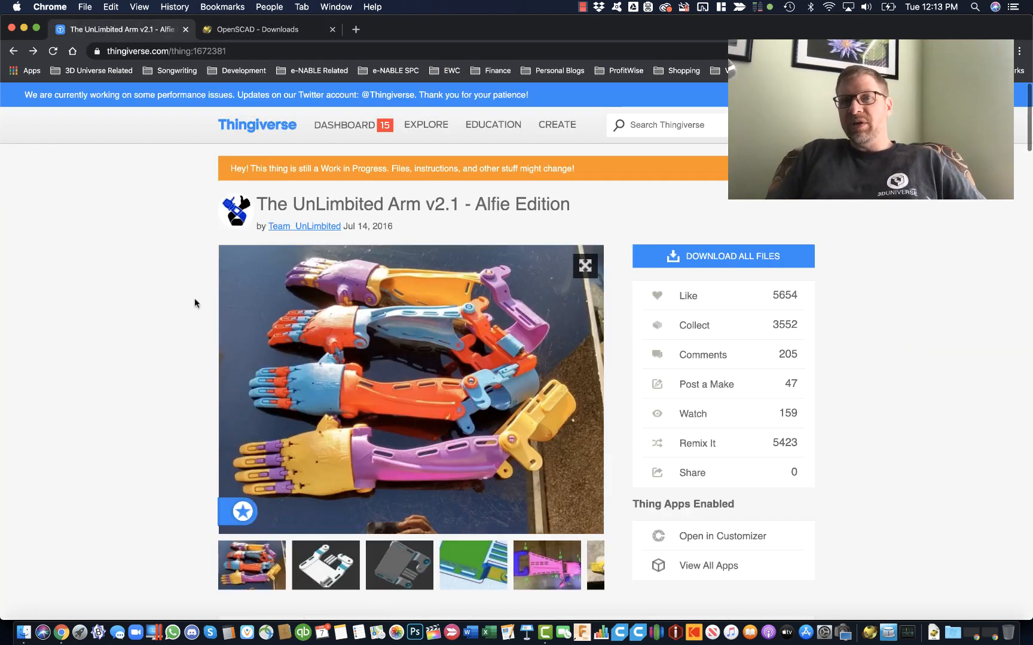
scroll("down", 3)
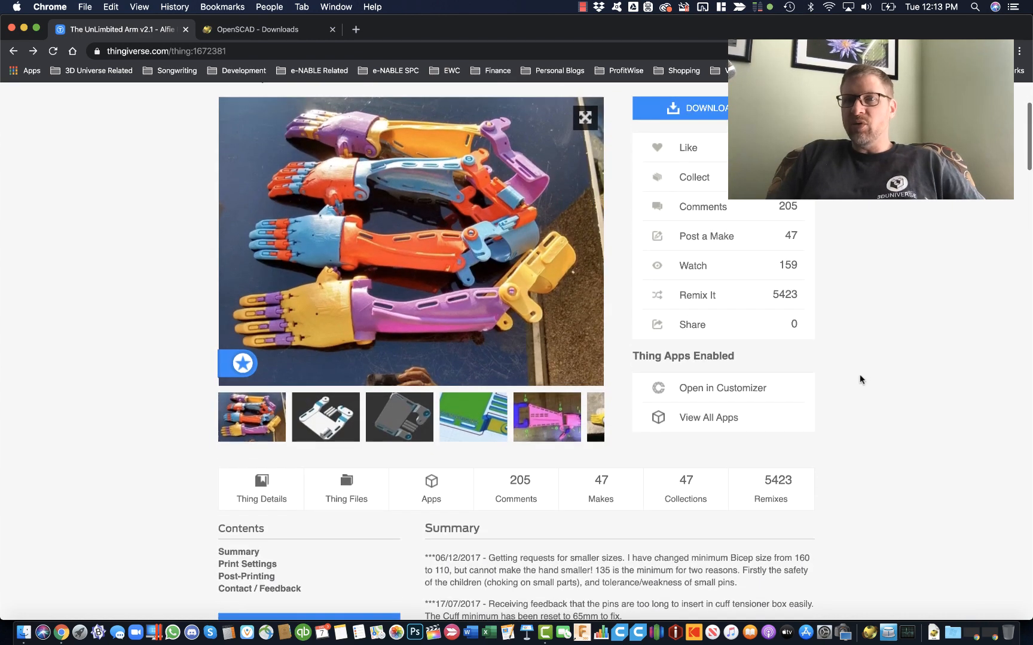
scroll("up", 3)
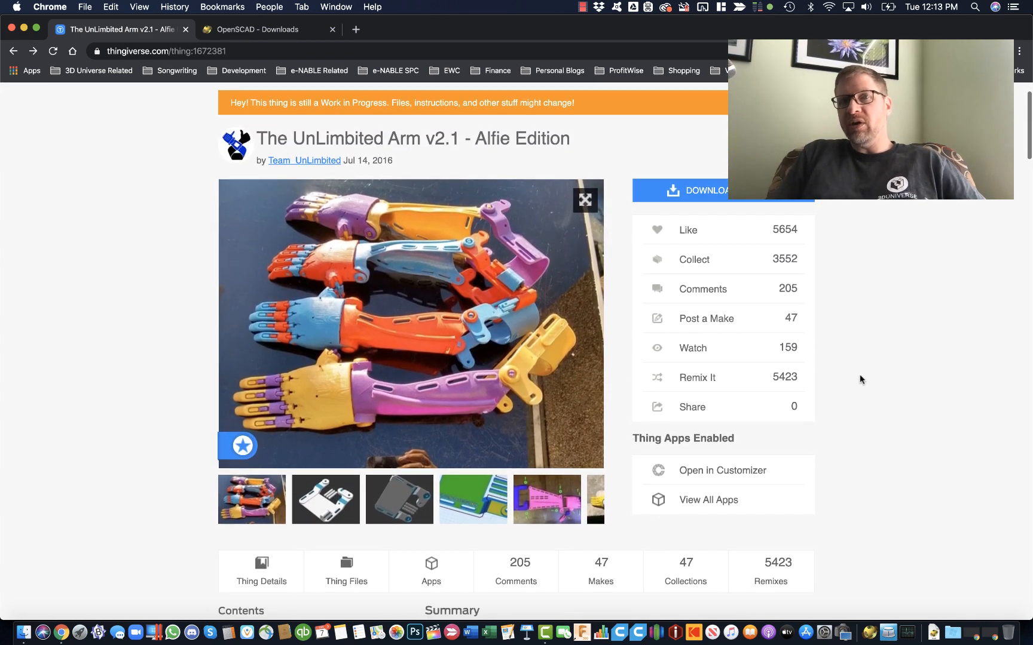
scroll("down", 3)
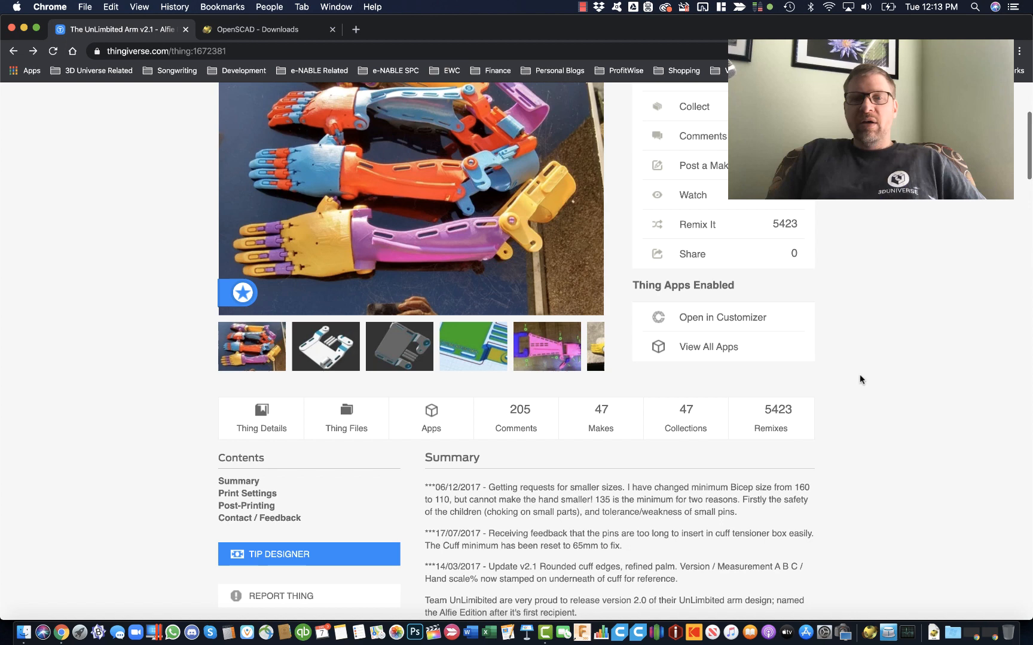
left_click(346, 419)
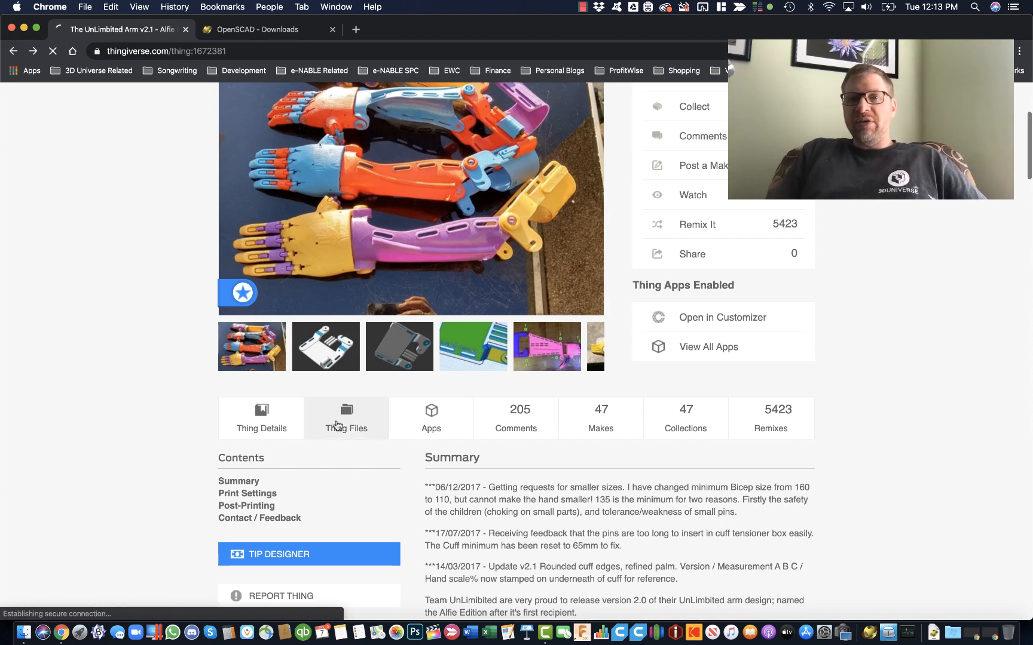
Save UnLimbited_Arm_v2.1.scad to Downloads, overwriting the existing copy.
left_click(345, 418)
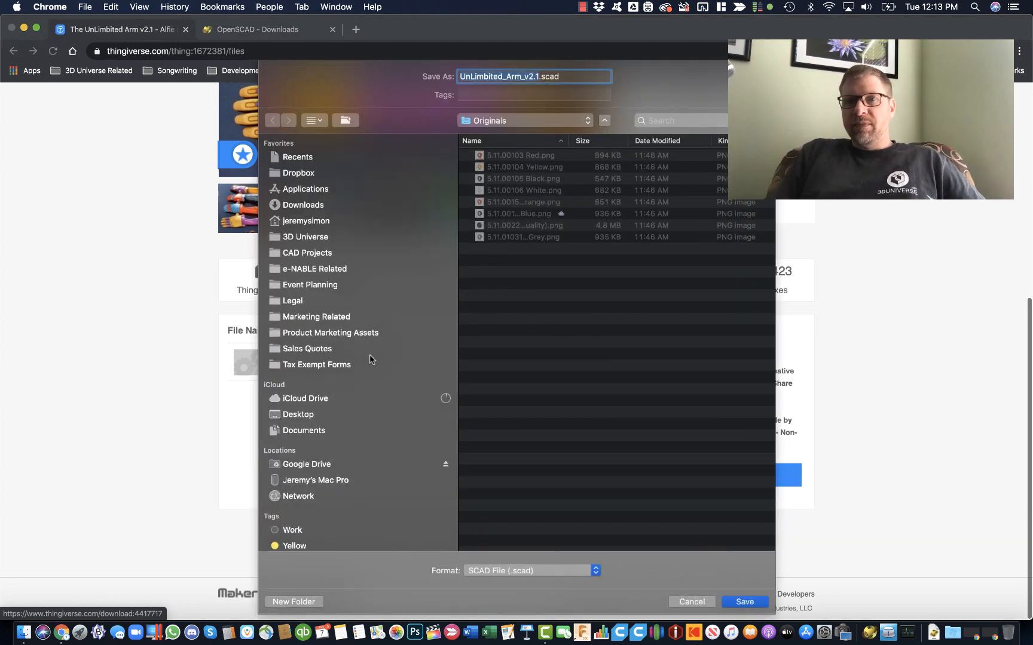
left_click(304, 205)
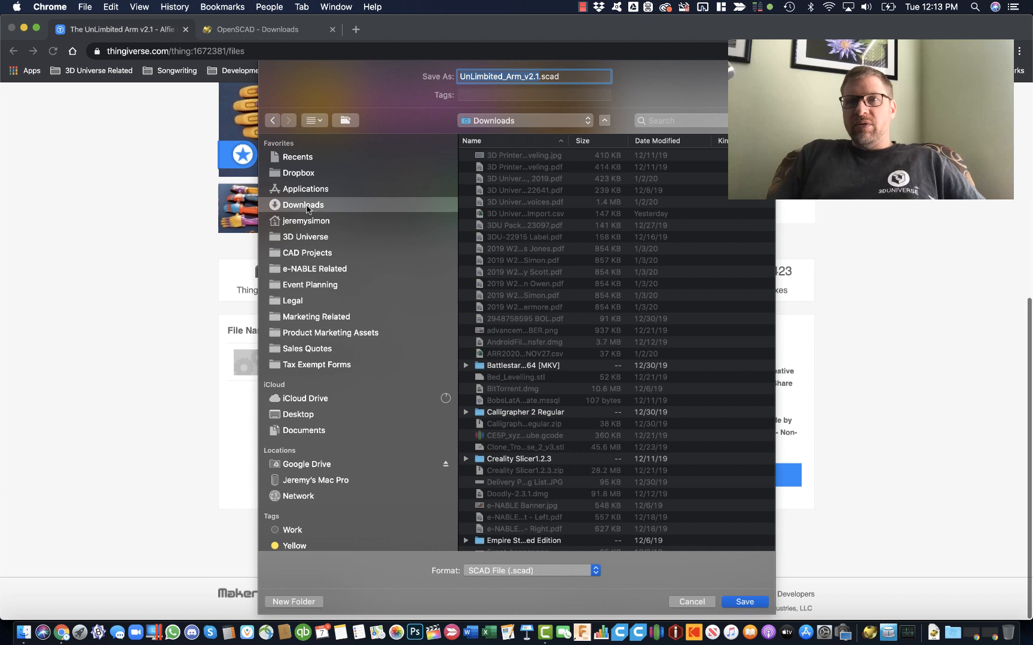
left_click(744, 602)
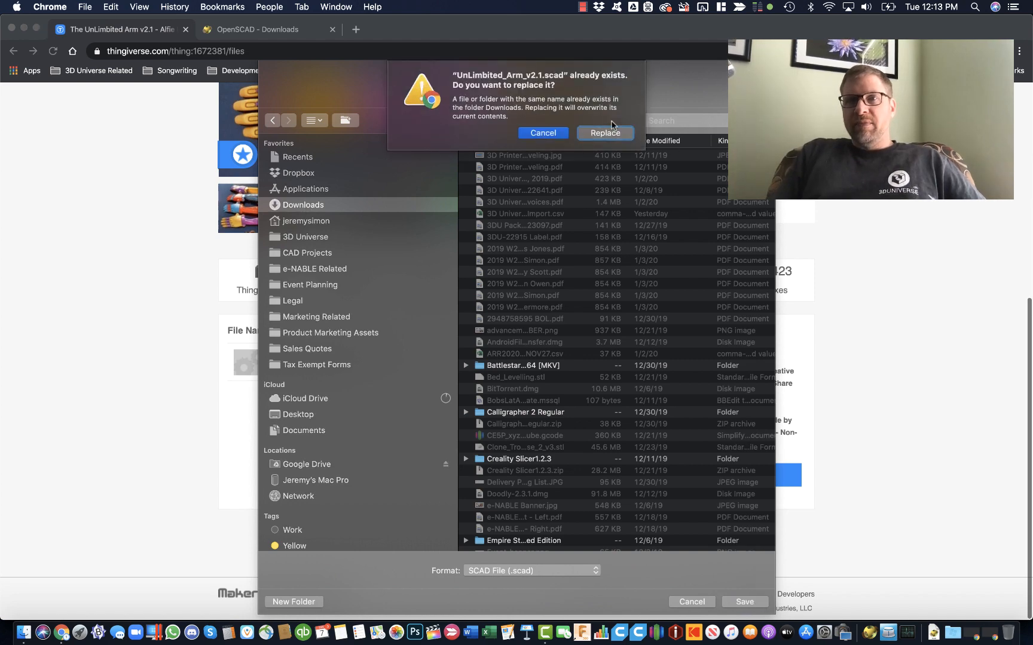
left_click(603, 133)
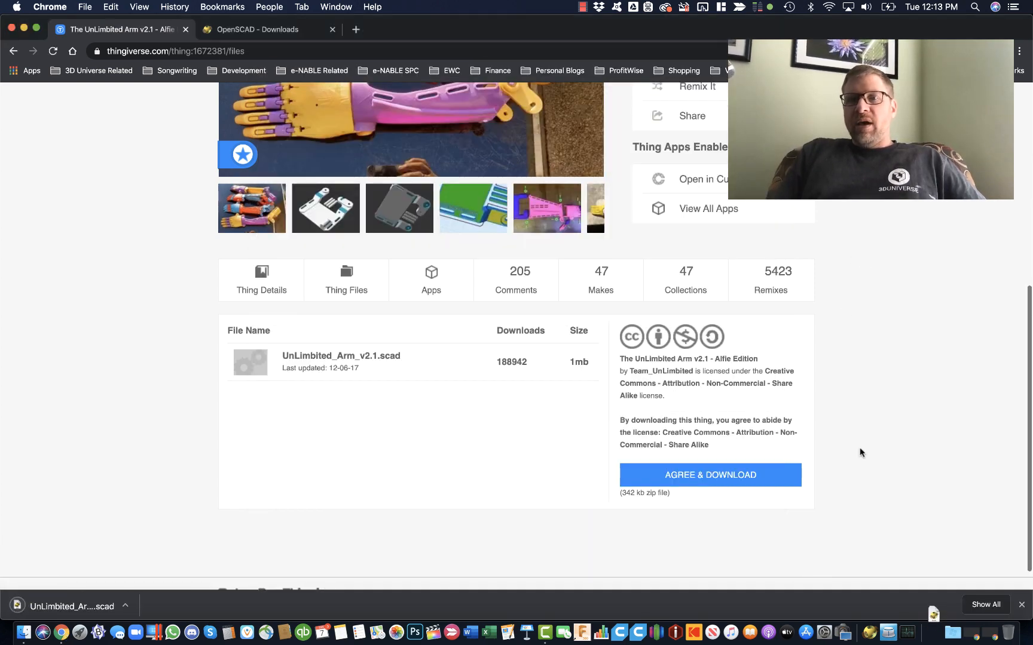
mouse_move(60, 633)
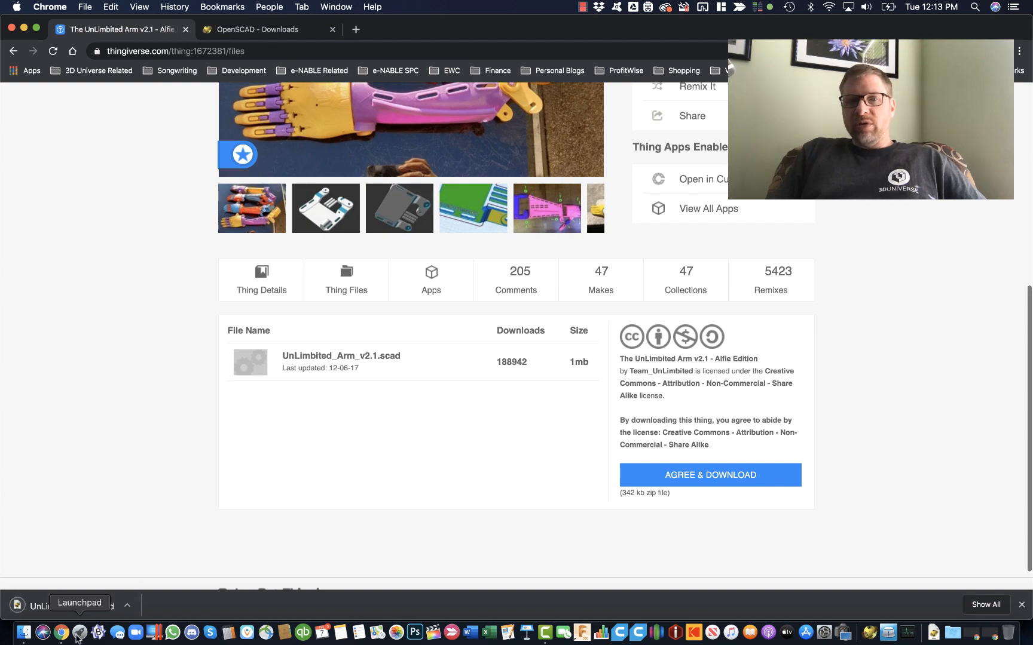
Start OpenSCAD and open UnLimbited_Arm_v2.1.scad from Downloads to preview the cuff.
left_click(63, 632)
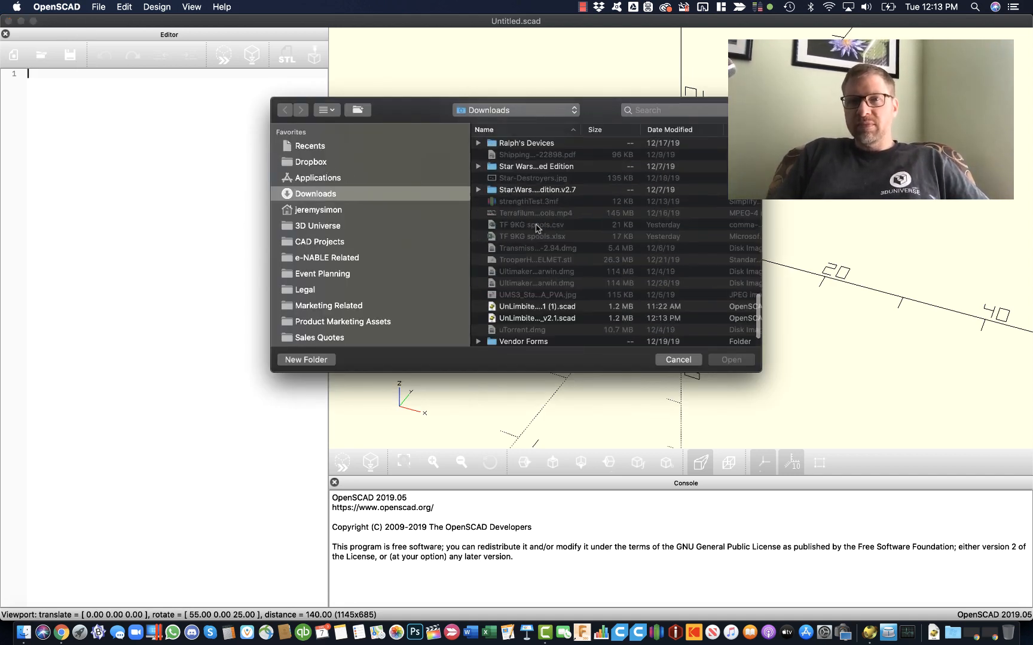
left_click(676, 359)
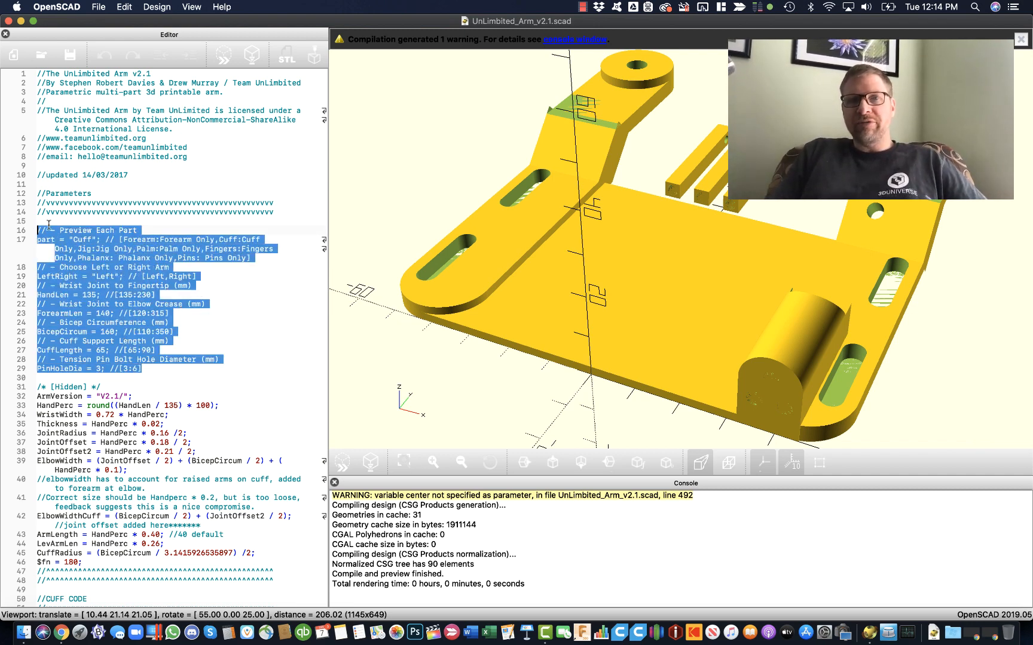
left_click(41, 221)
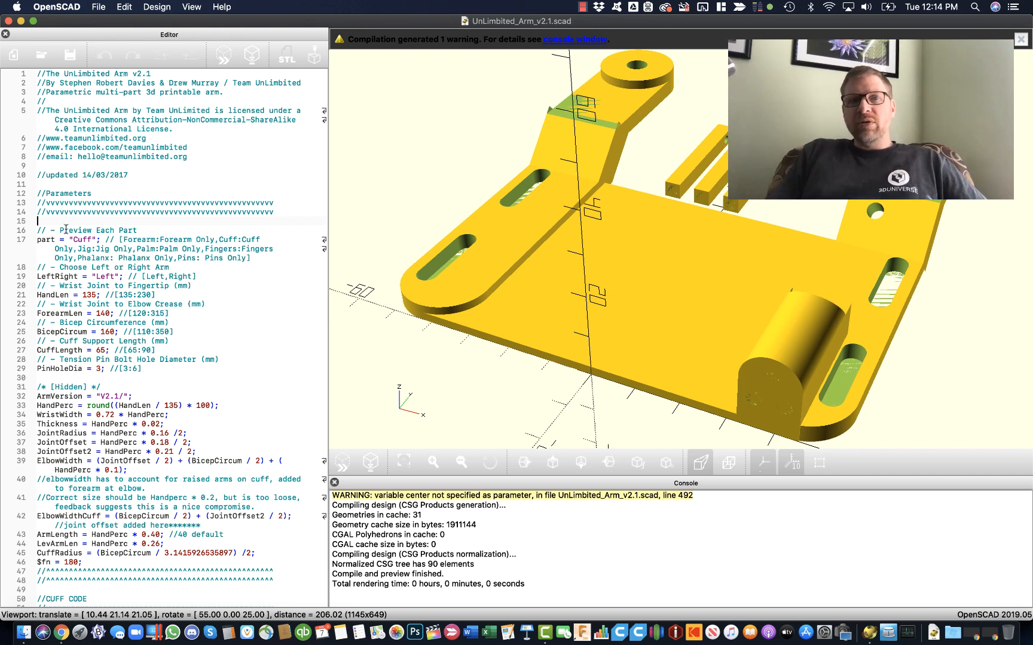
double_click(86, 230)
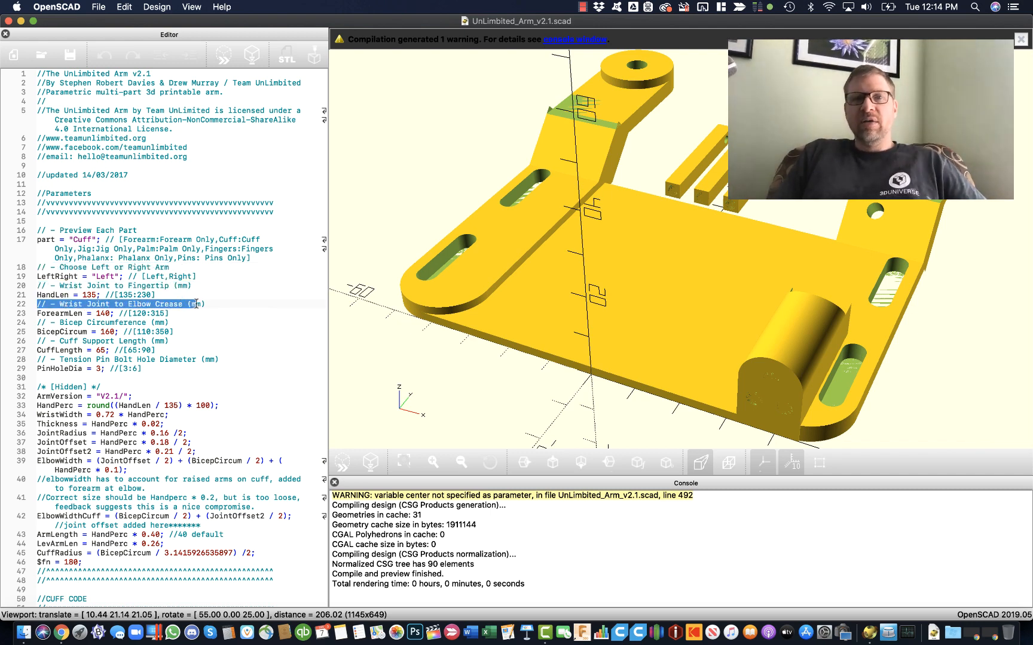
left_click(203, 285)
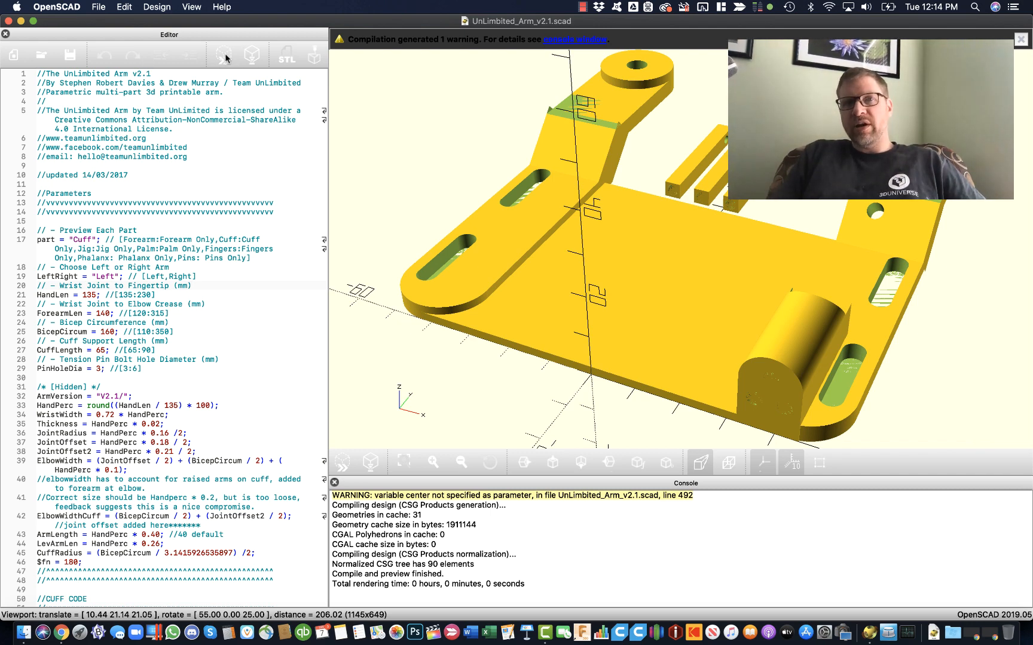
mouse_move(601, 187)
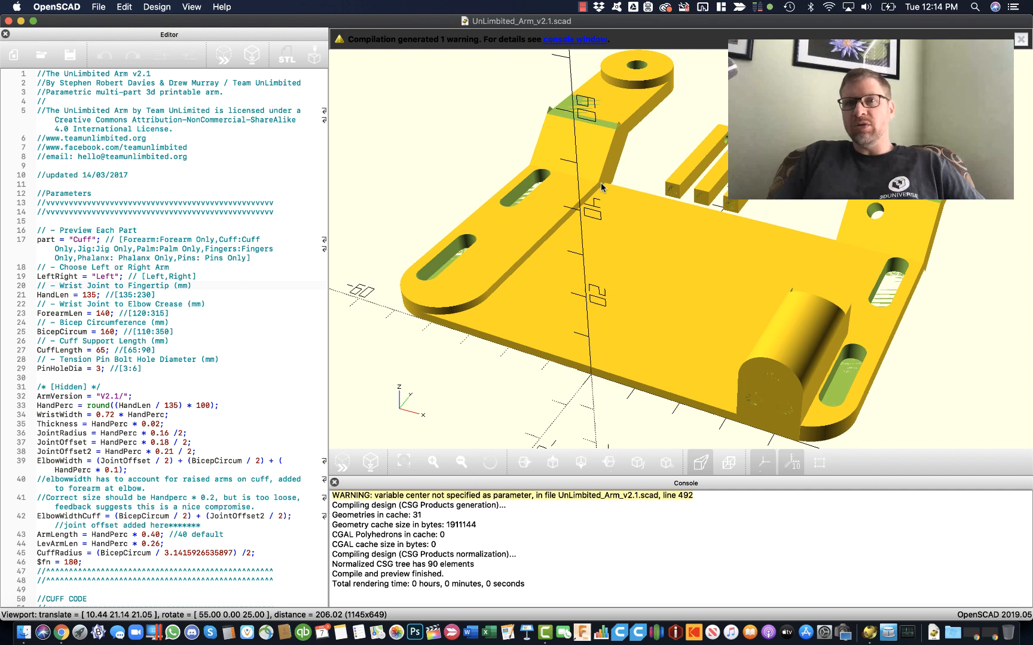
mouse_move(231, 137)
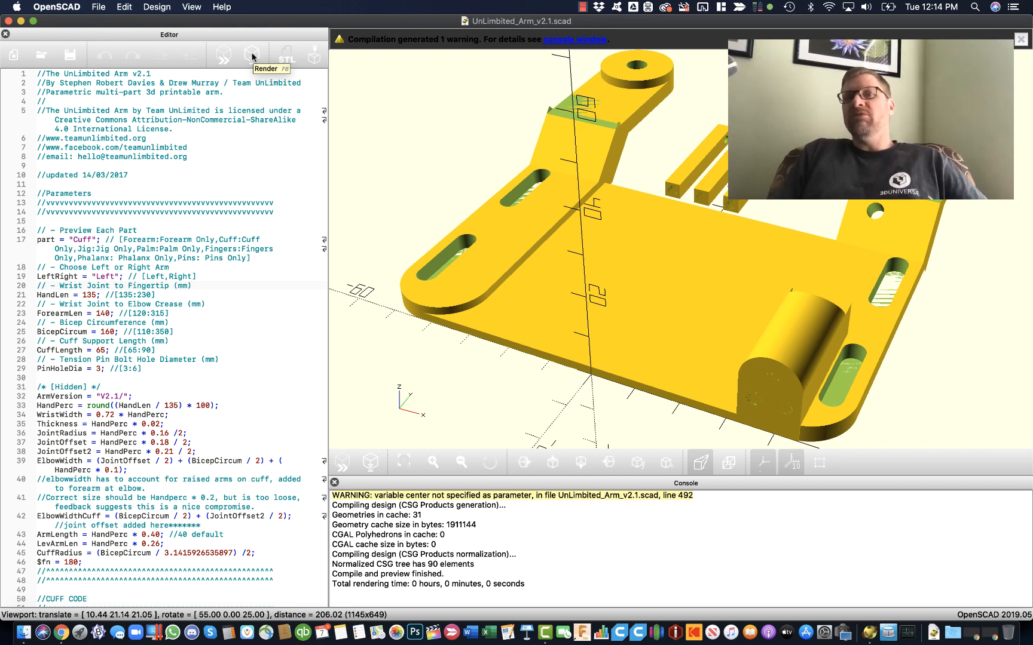
mouse_move(285, 56)
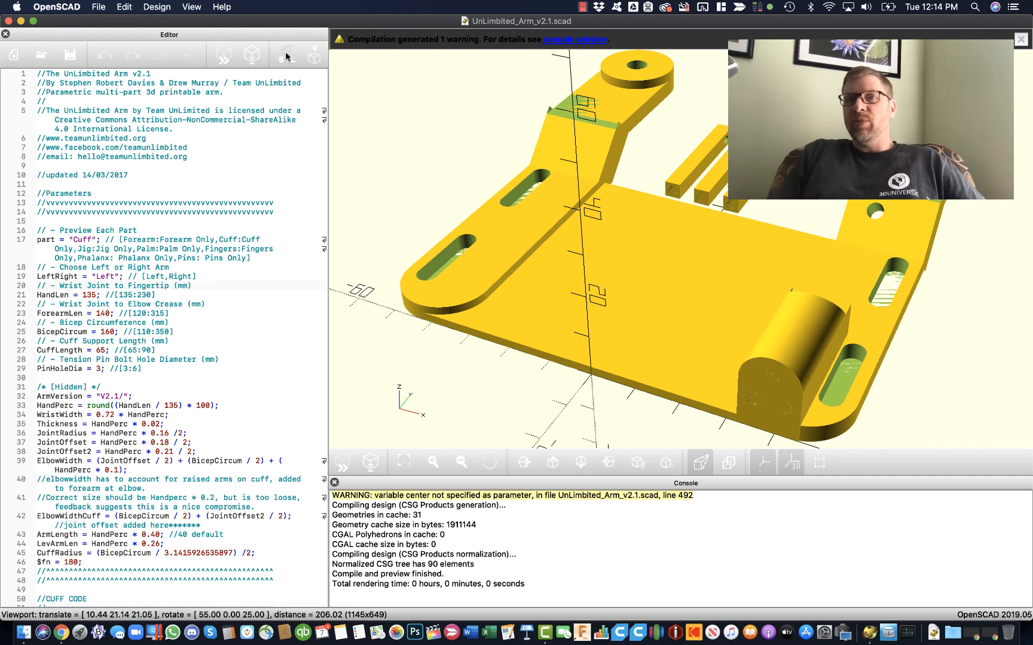
mouse_move(284, 56)
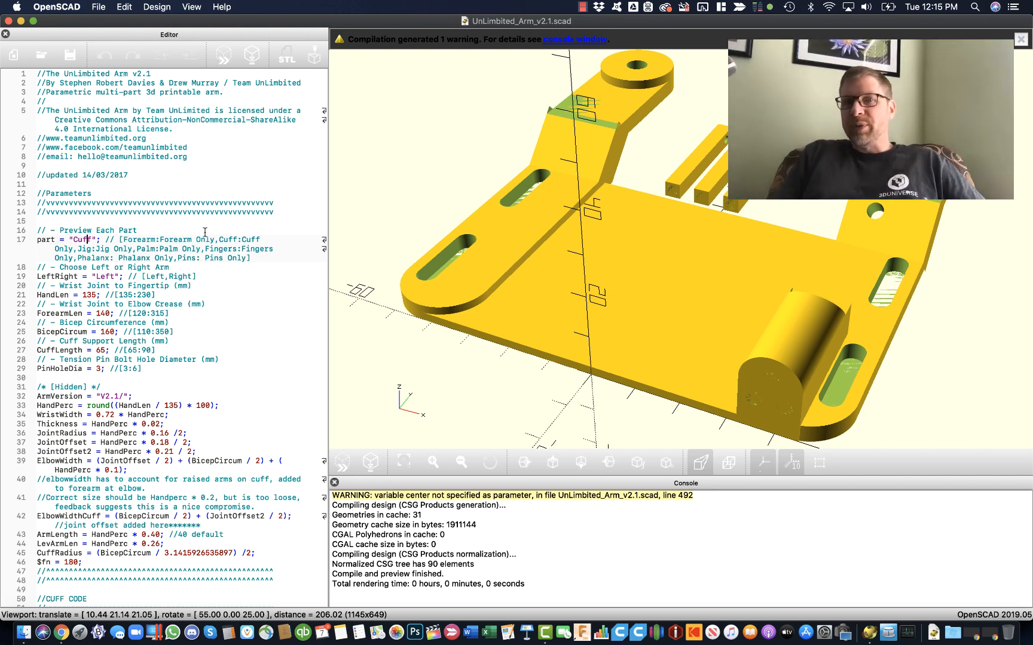
Review the Jig, Phalanx and Pins part options, then set part to "Forearm".
double_click(84, 239)
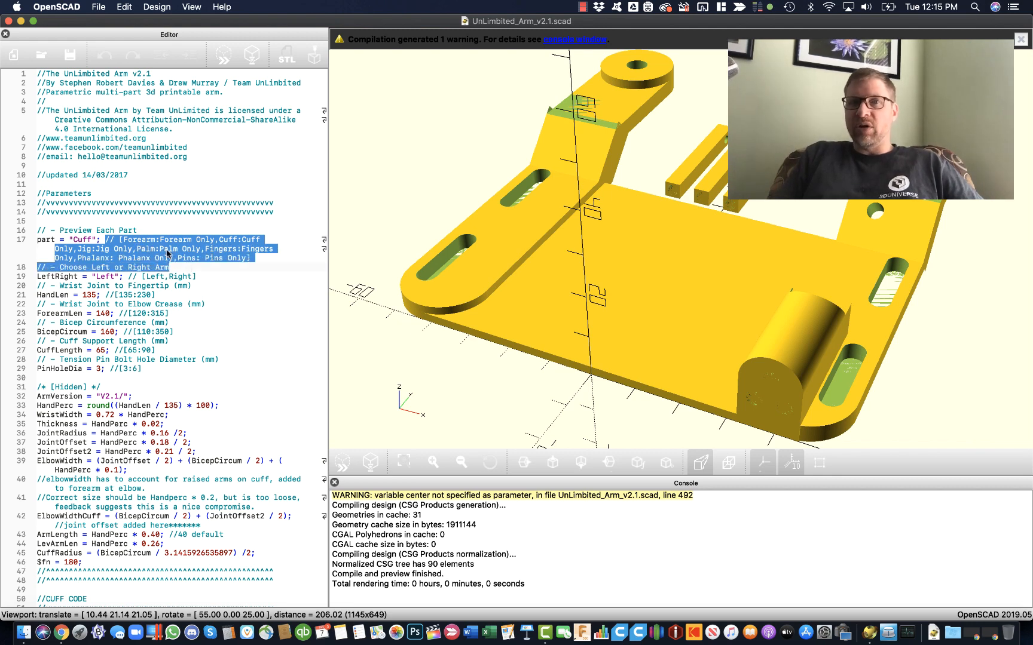
left_click(132, 248)
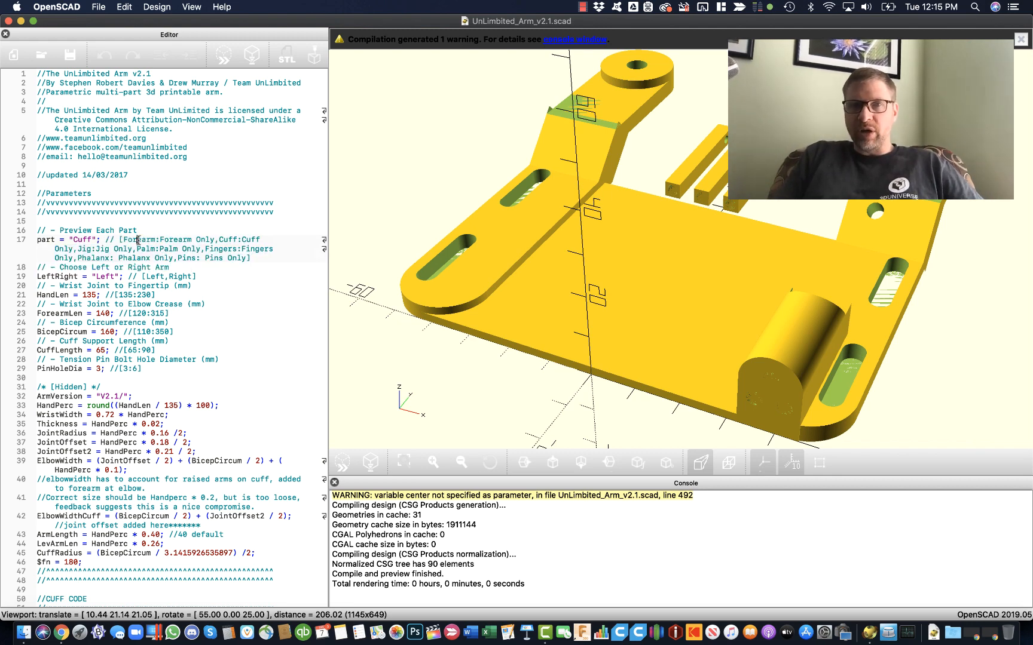
double_click(230, 239)
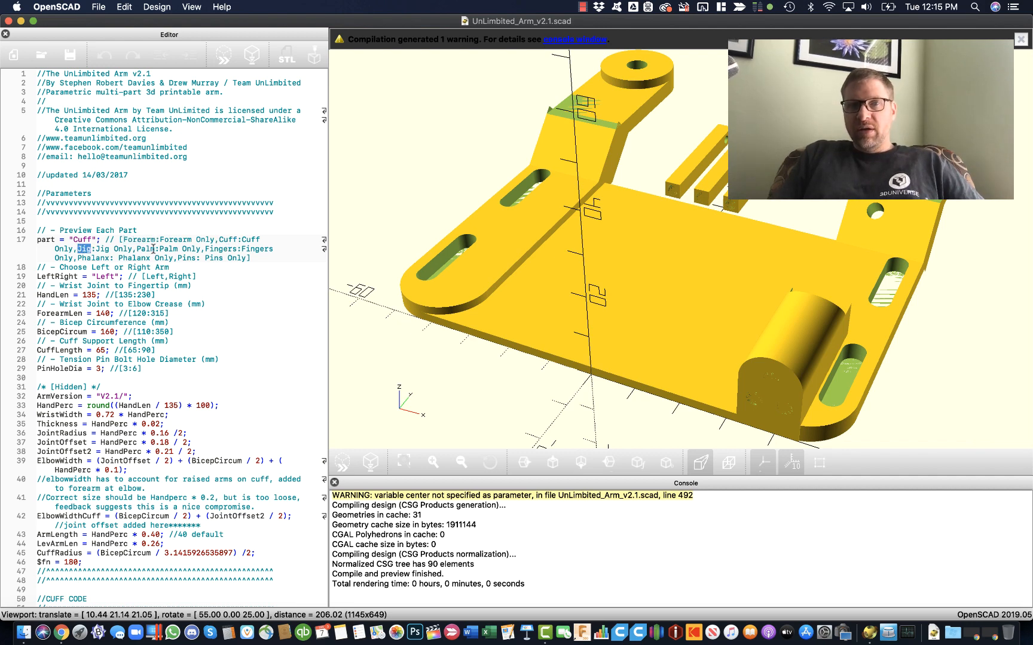
double_click(220, 250)
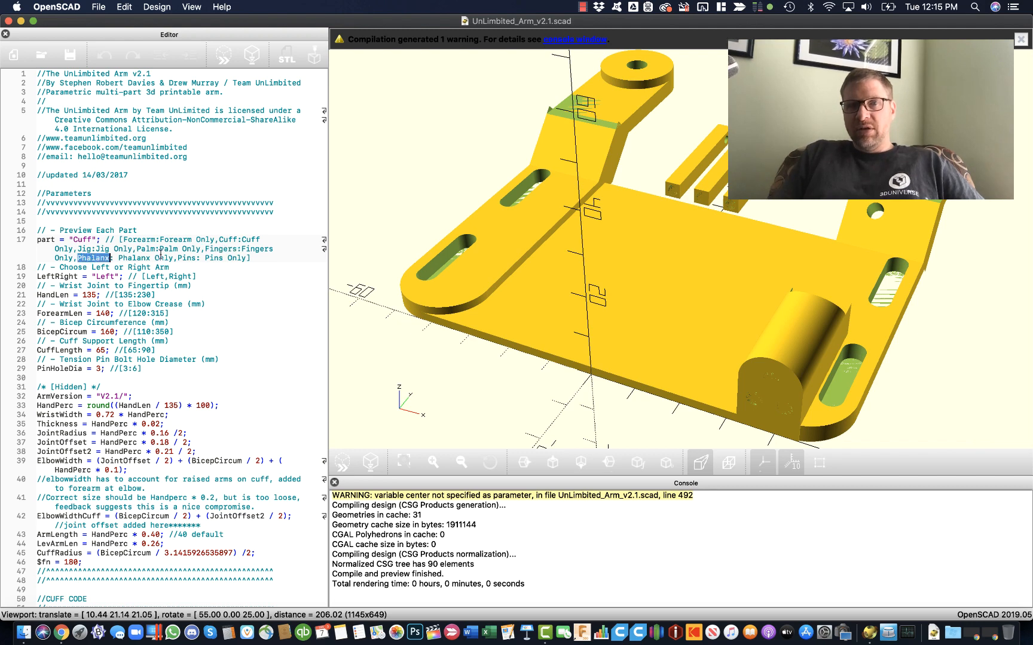
double_click(187, 258)
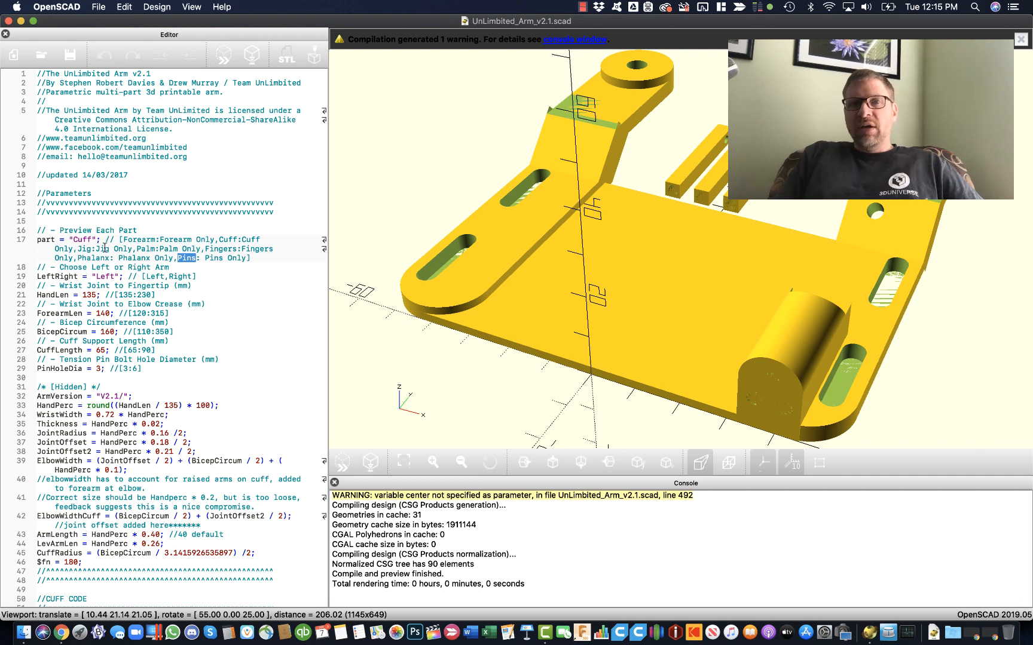
type("Forearm")
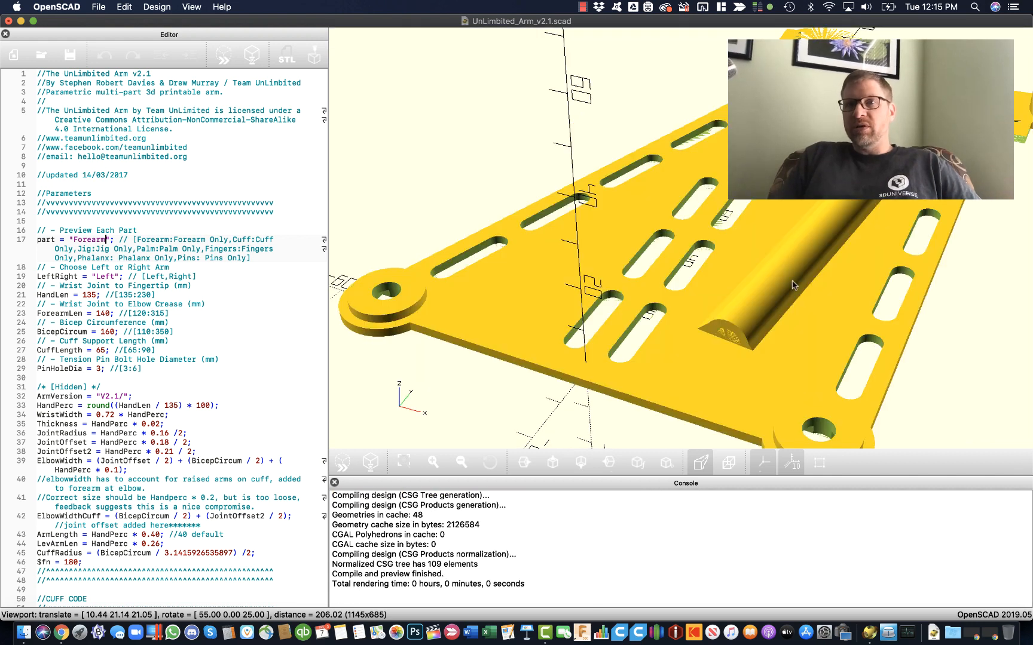
scroll("down", 3)
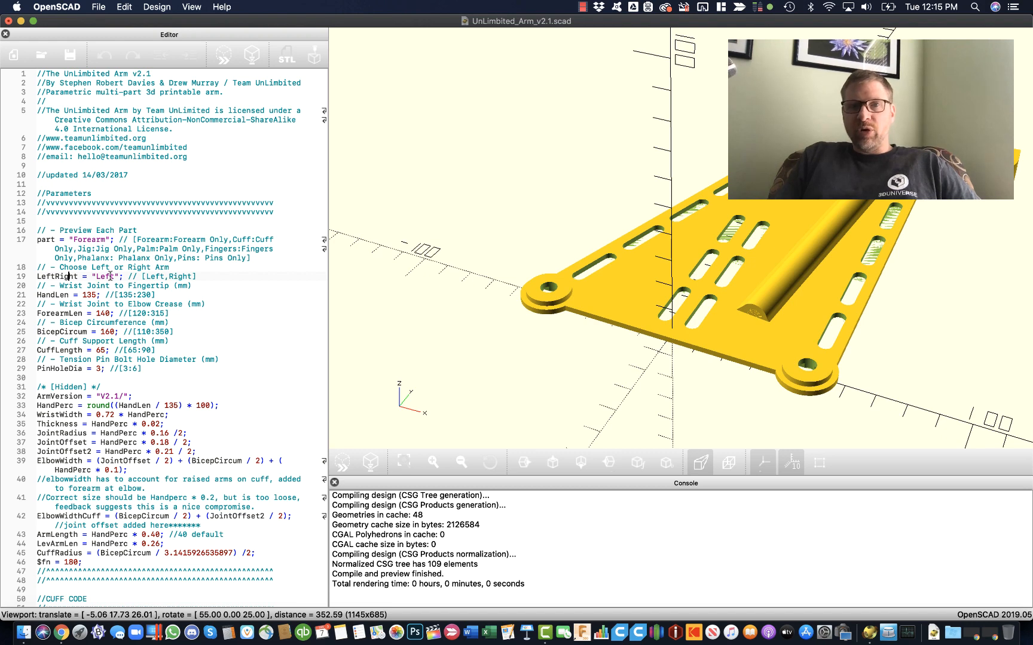
double_click(104, 276)
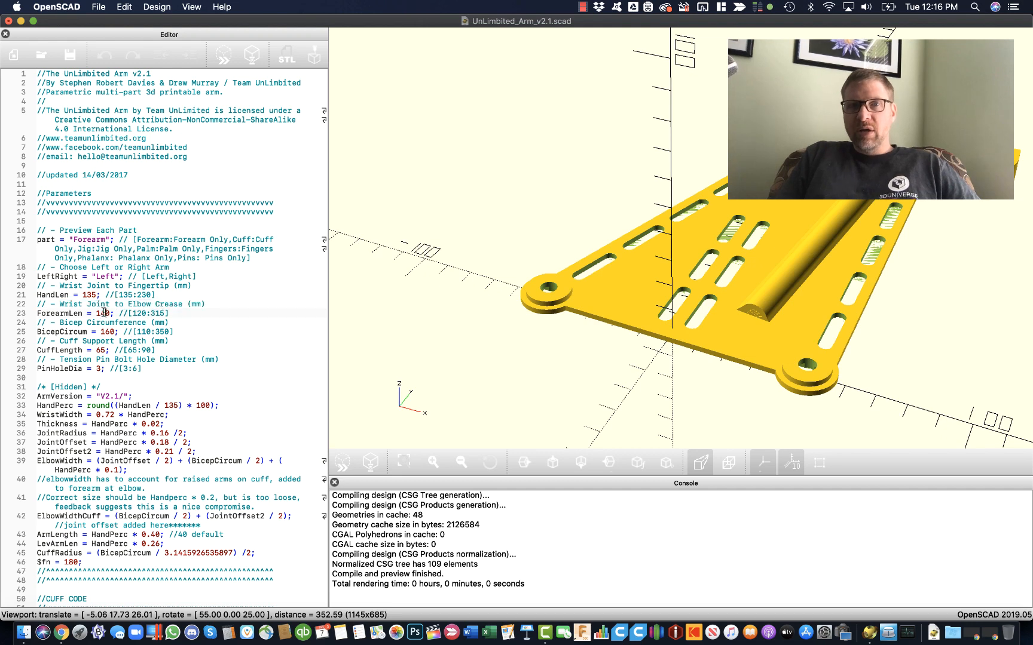
double_click(102, 313)
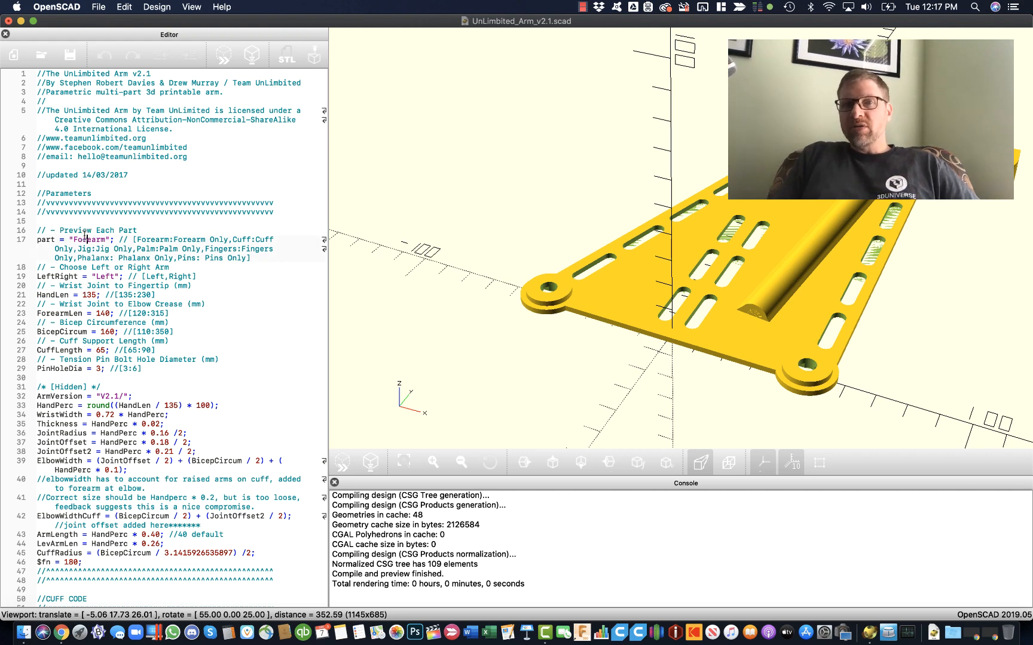
Select the Forearm part value and fully render it.
double_click(88, 239)
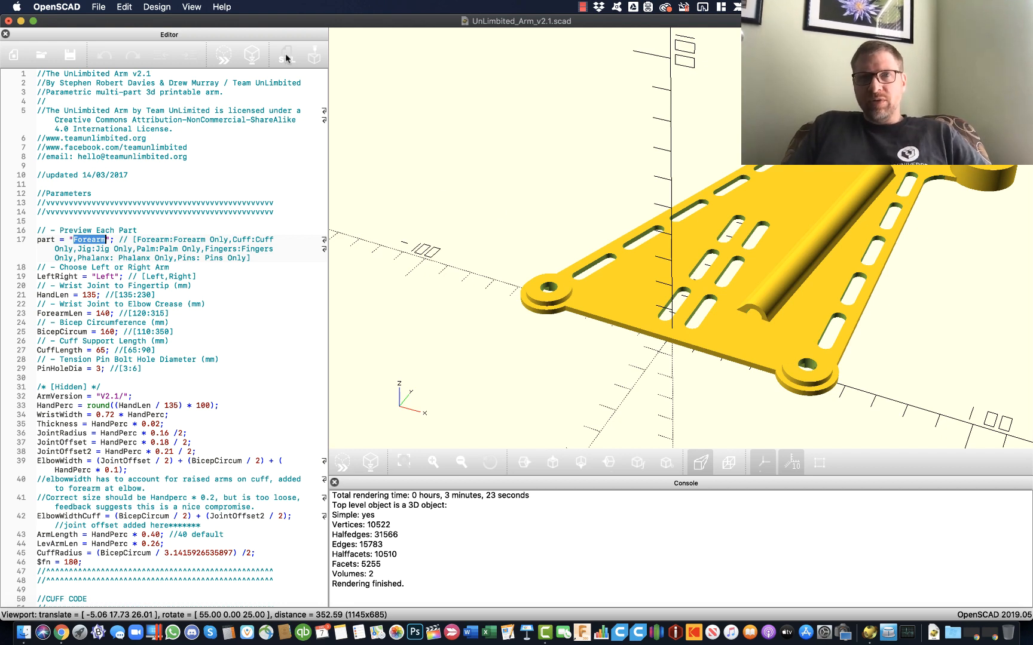
Export the forearm as UnLimbited_Arm_v2.1_forearm.stl to Downloads, then reset part to "Cuff".
left_click(285, 53)
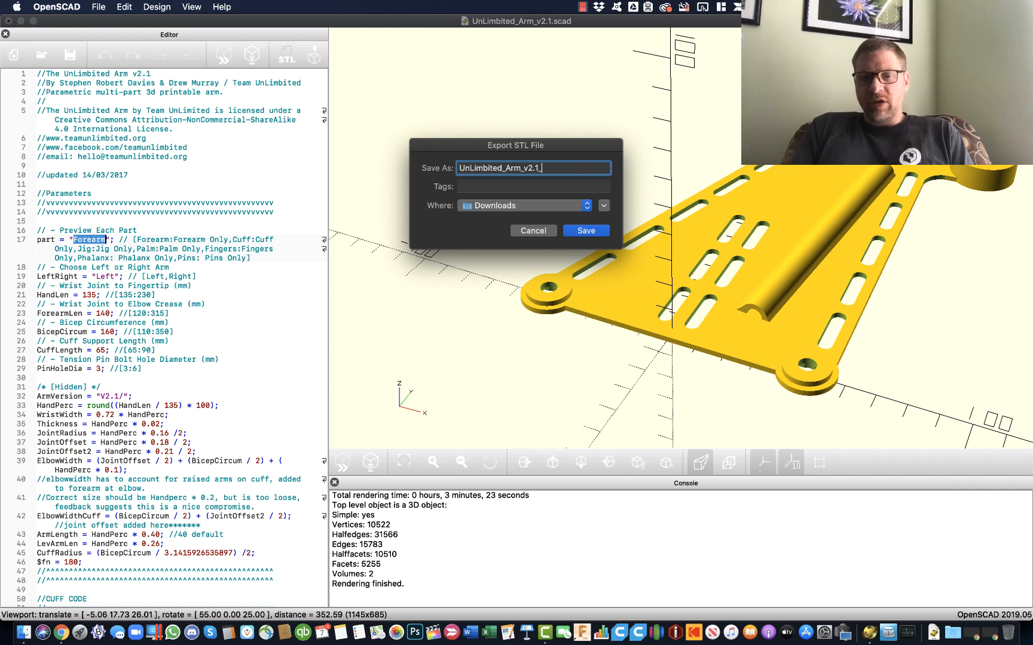
type("forearm")
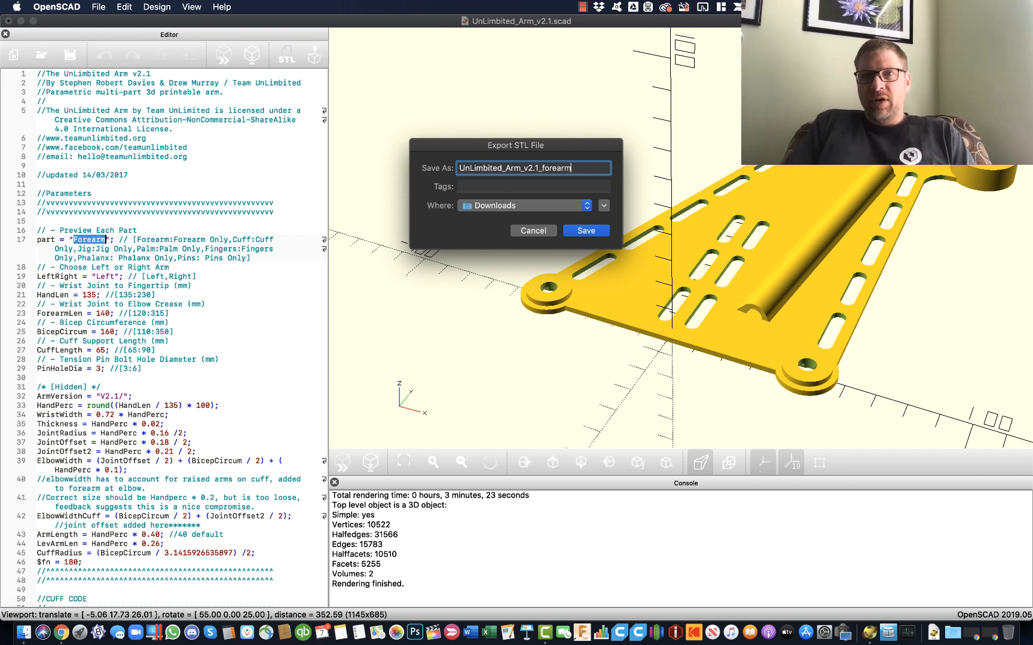
left_click(586, 231)
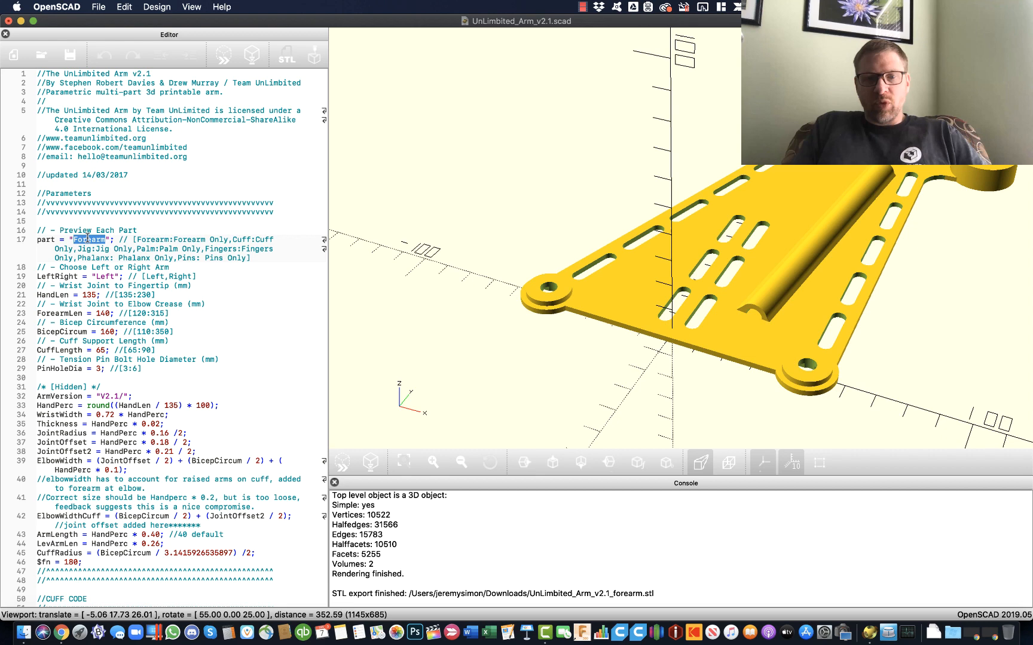
type("Cuff")
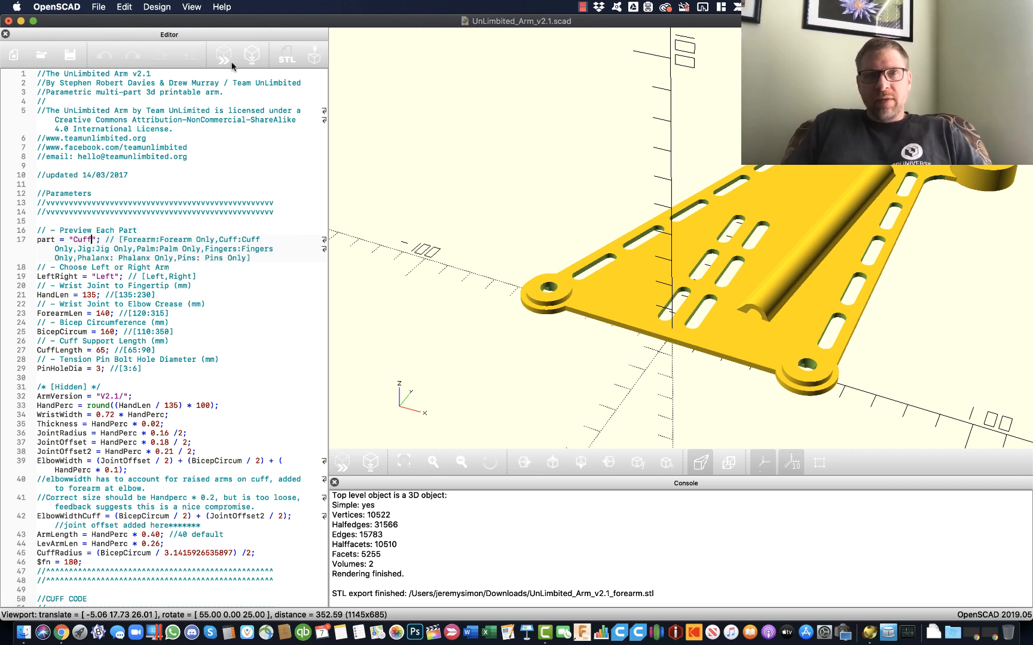